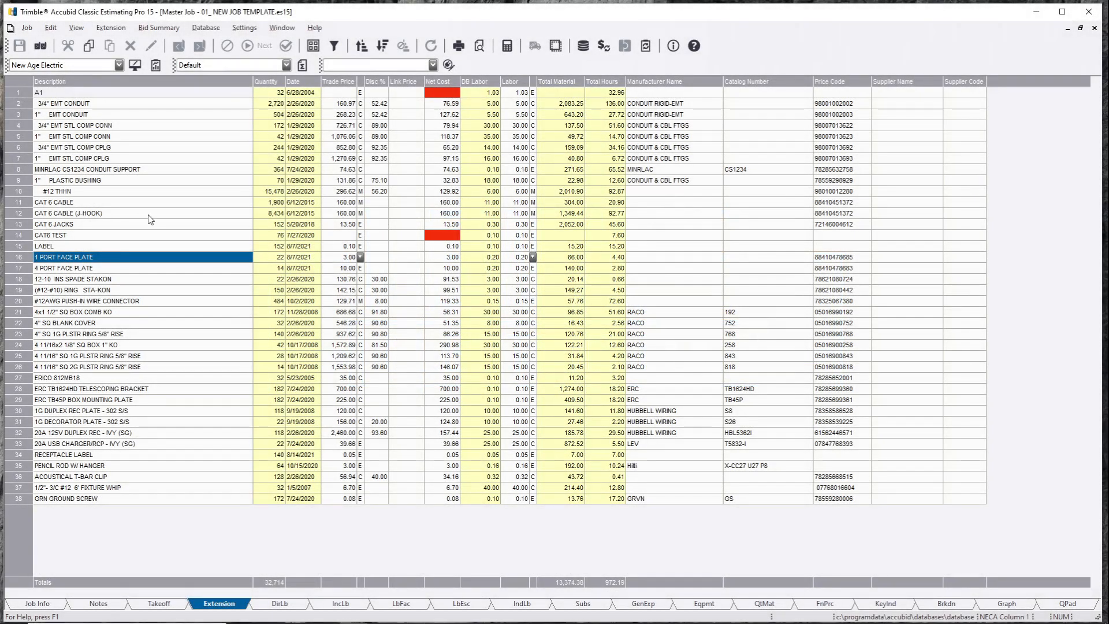
Step: Inspect the LABEL, RECEPTACLE LABEL and CAT6 TEST extension lines
left_click(142, 245)
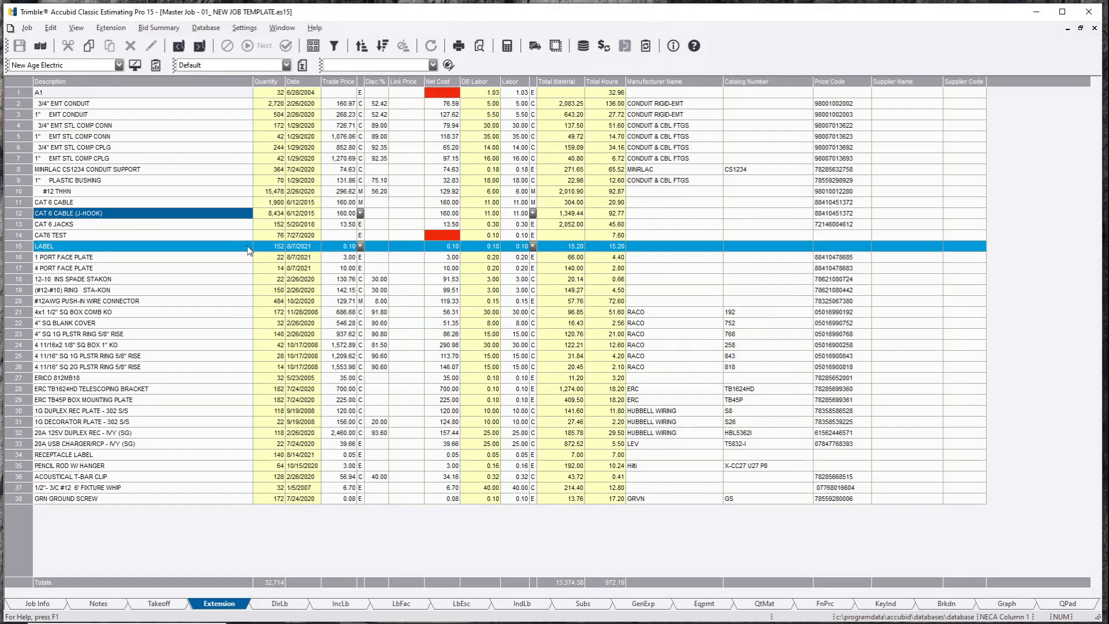
left_click(63, 454)
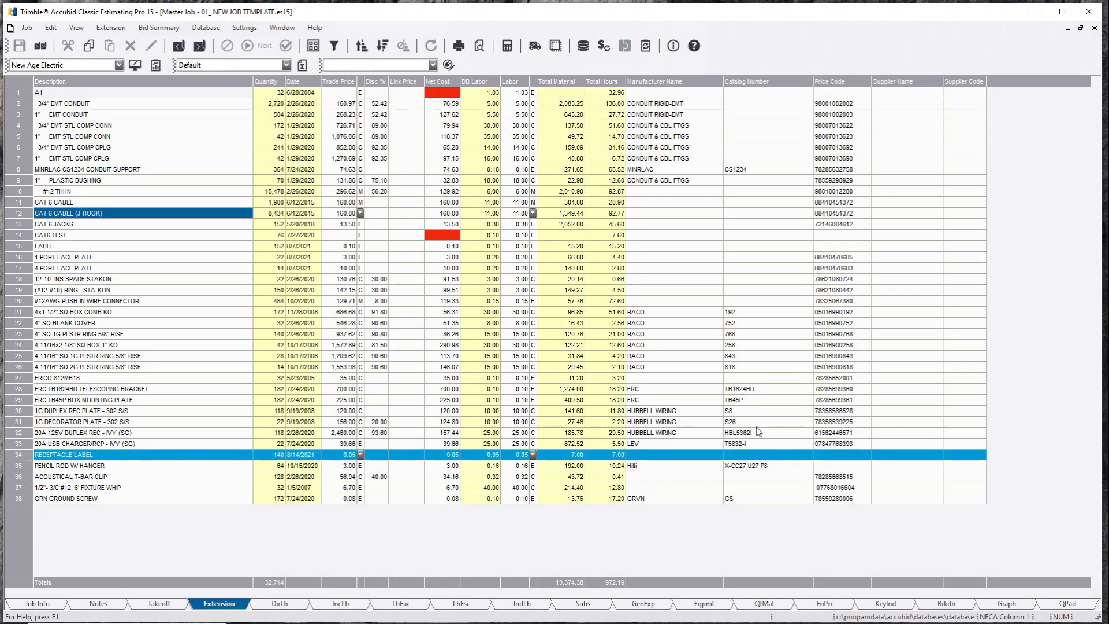
left_click(836, 81)
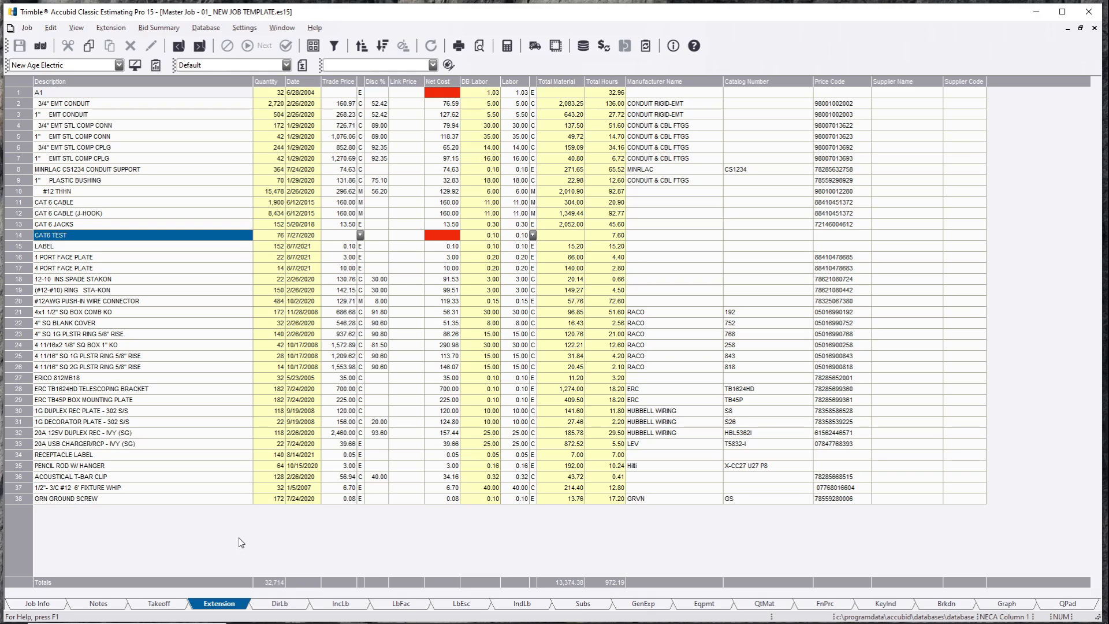
mouse_move(534, 45)
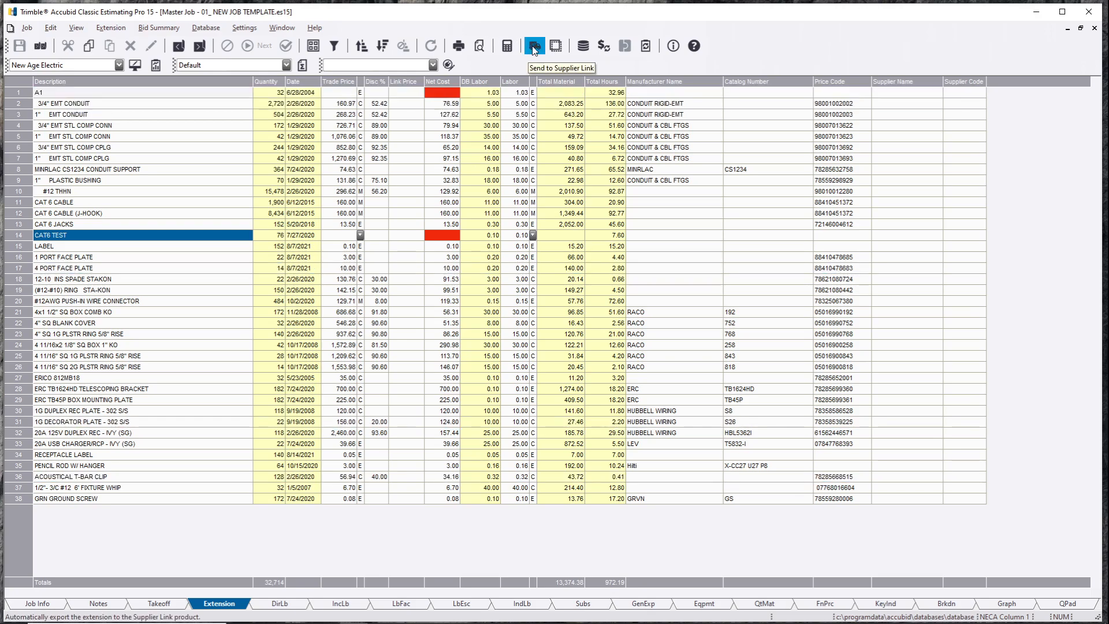
Step: Send the job's materials to Supplier Link, keeping quote Alternates set to None
left_click(533, 45)
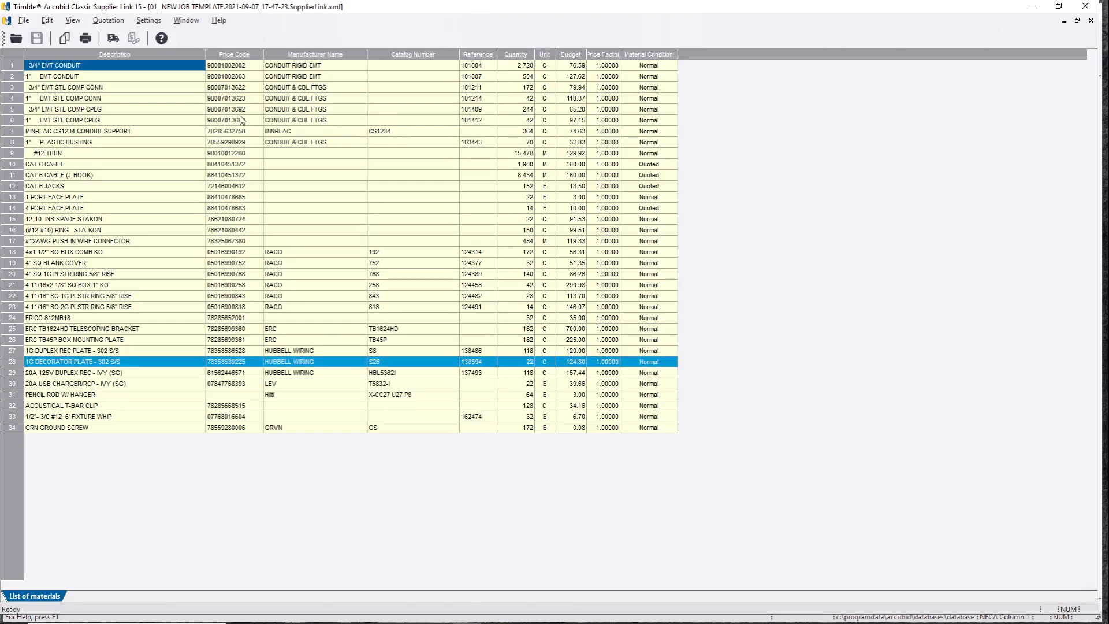
left_click(148, 19)
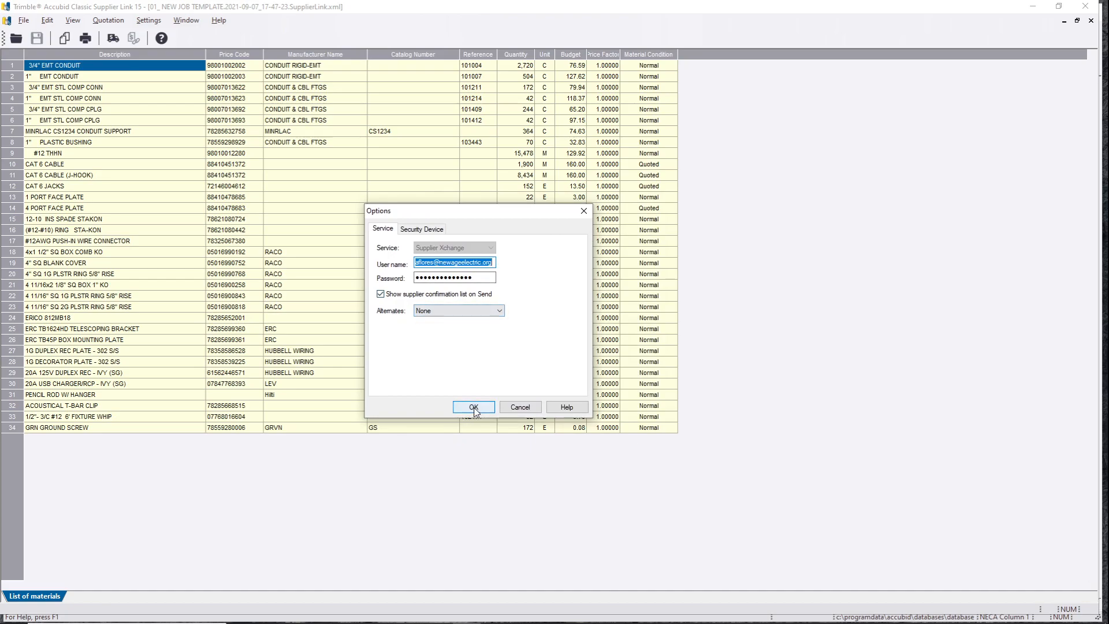
left_click(473, 406)
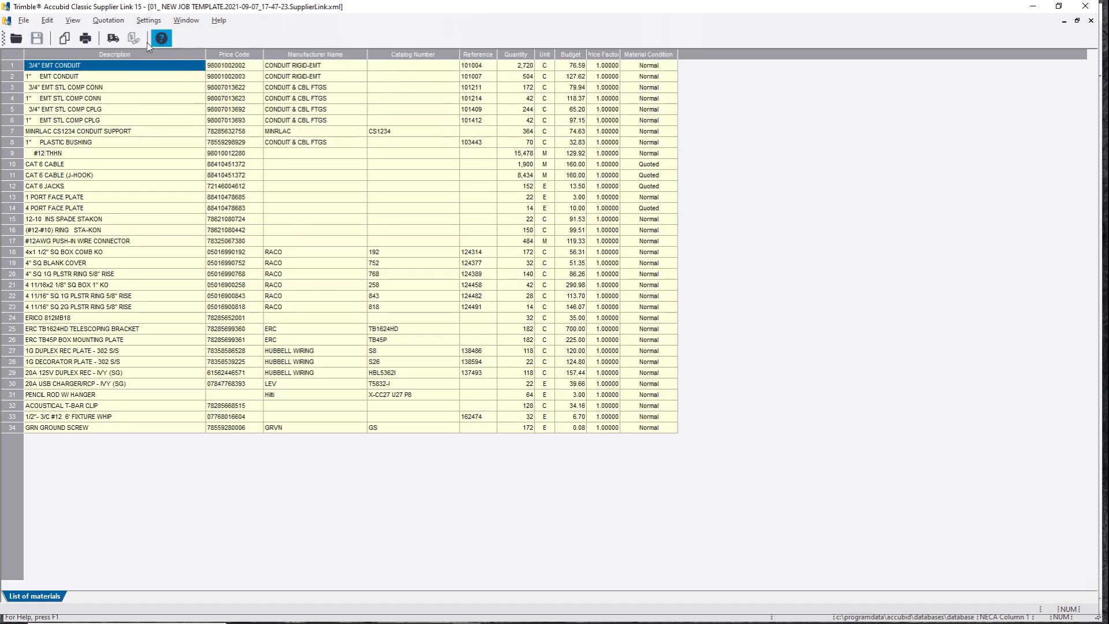
mouse_move(111, 38)
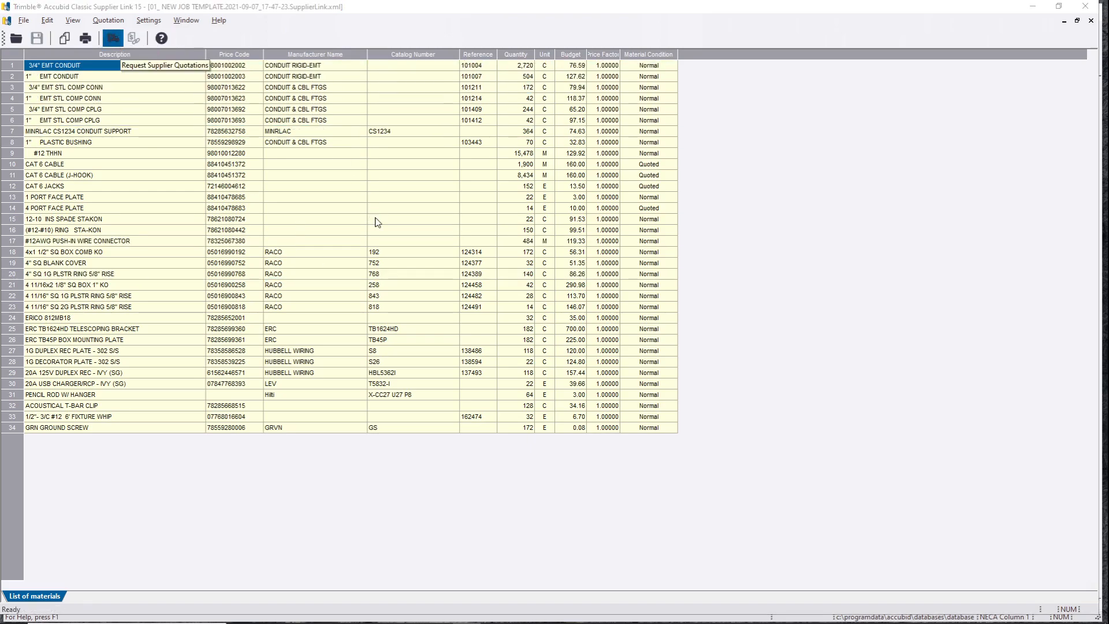
Step: Request quotes from CED - 17595 only, dropping STEINER ELECTRIC, and review the 1G DECORATOR PLATE result
left_click(164, 66)
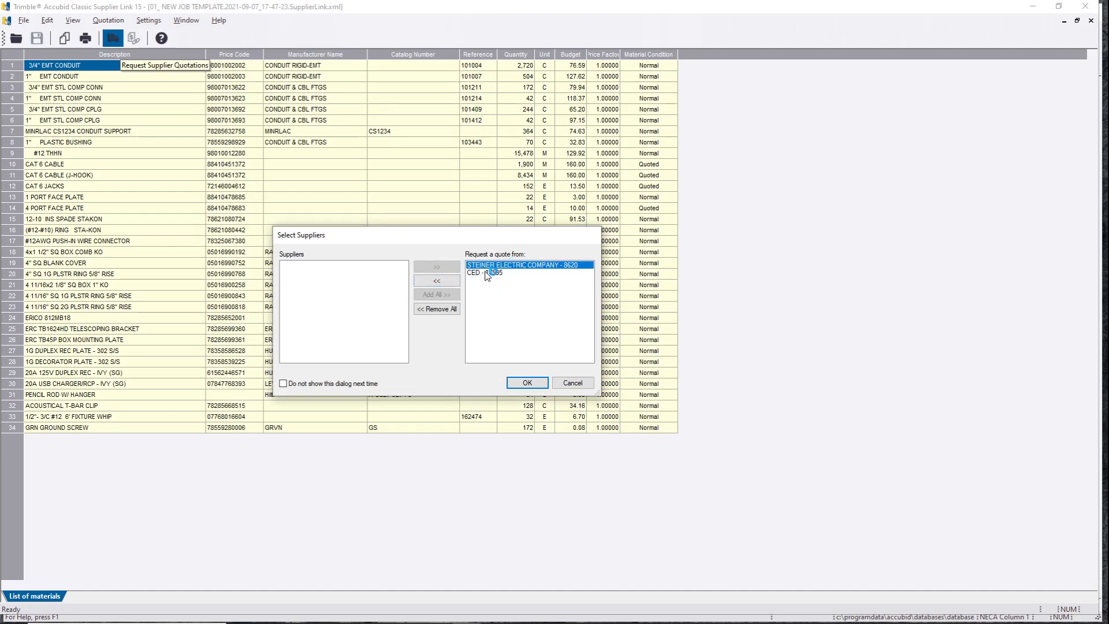
left_click(437, 280)
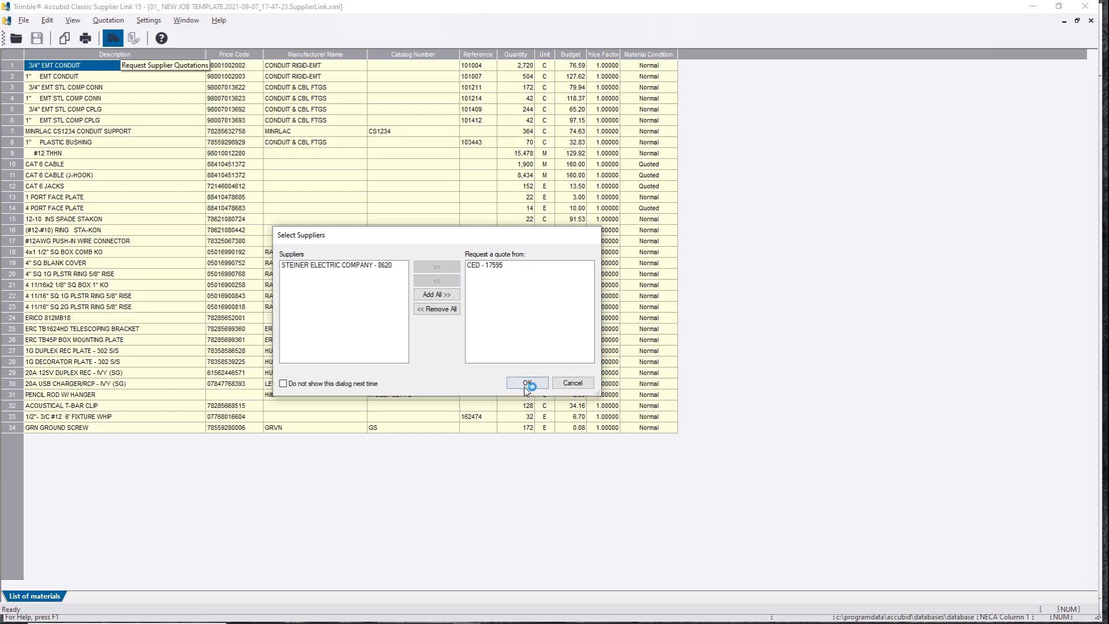
left_click(525, 382)
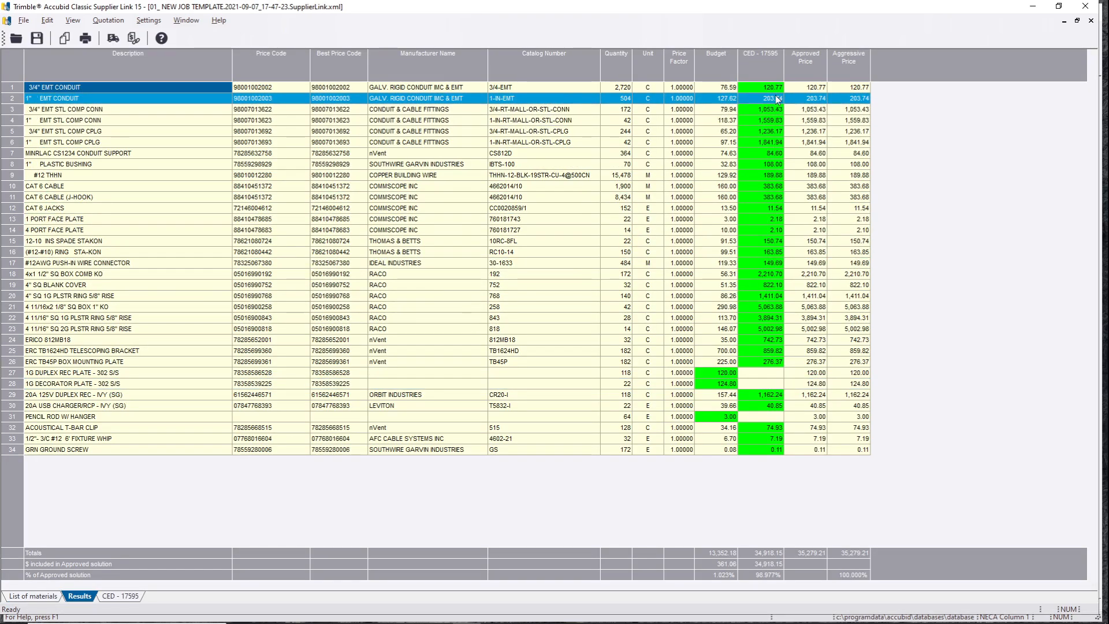
left_click(759, 384)
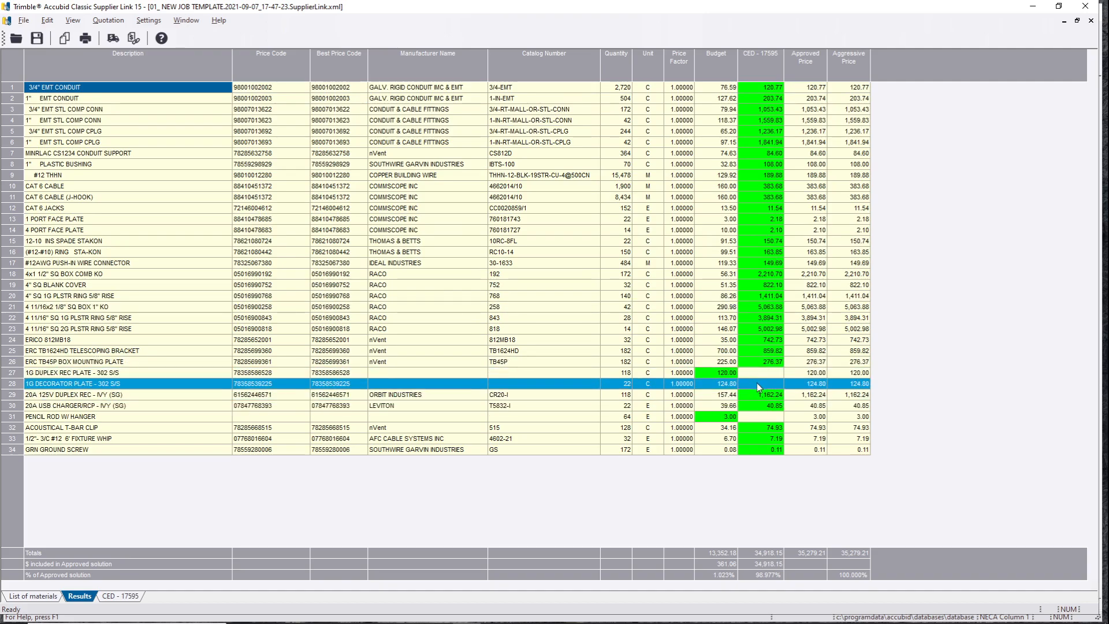
mouse_move(778, 384)
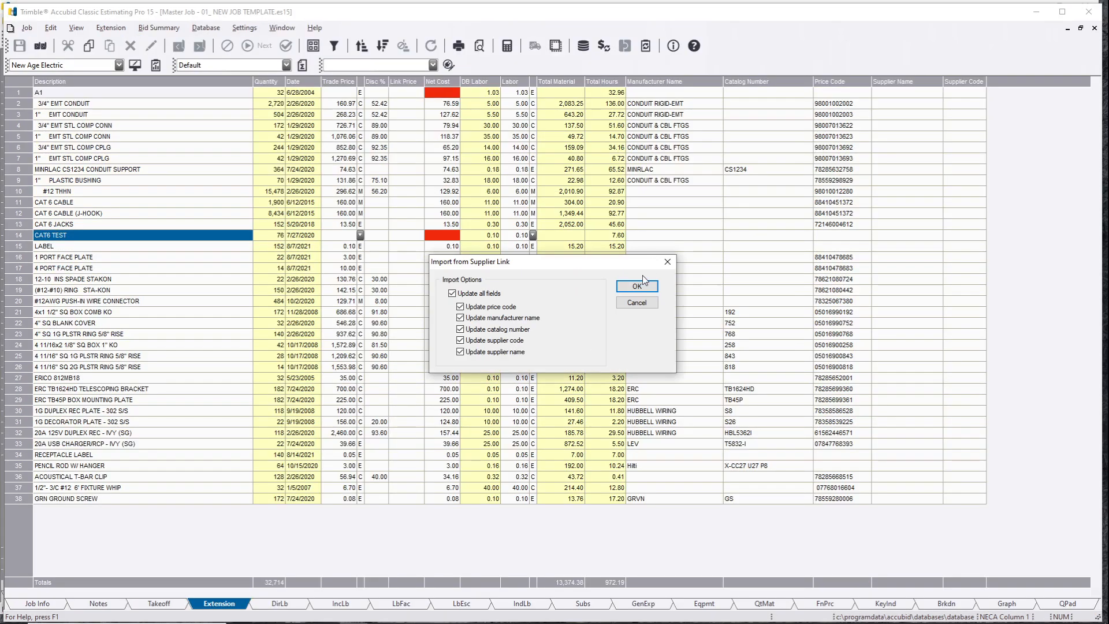
Step: Import the CED quote with all fields updated and review the 4" SQ 1G PLSTR RING line
left_click(635, 286)
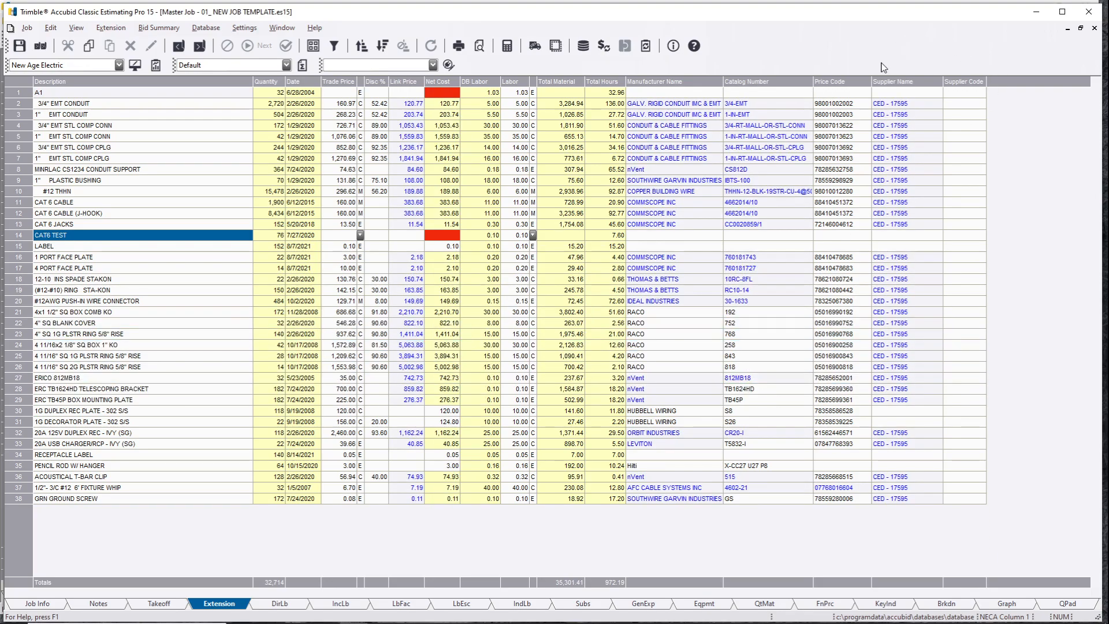
left_click(828, 81)
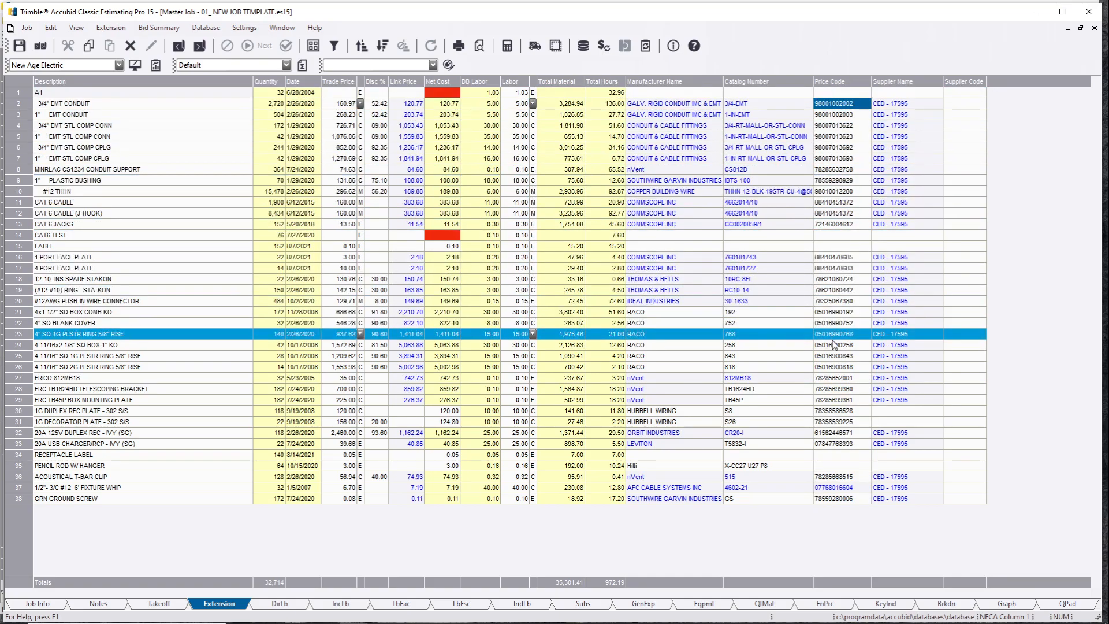
left_click(106, 346)
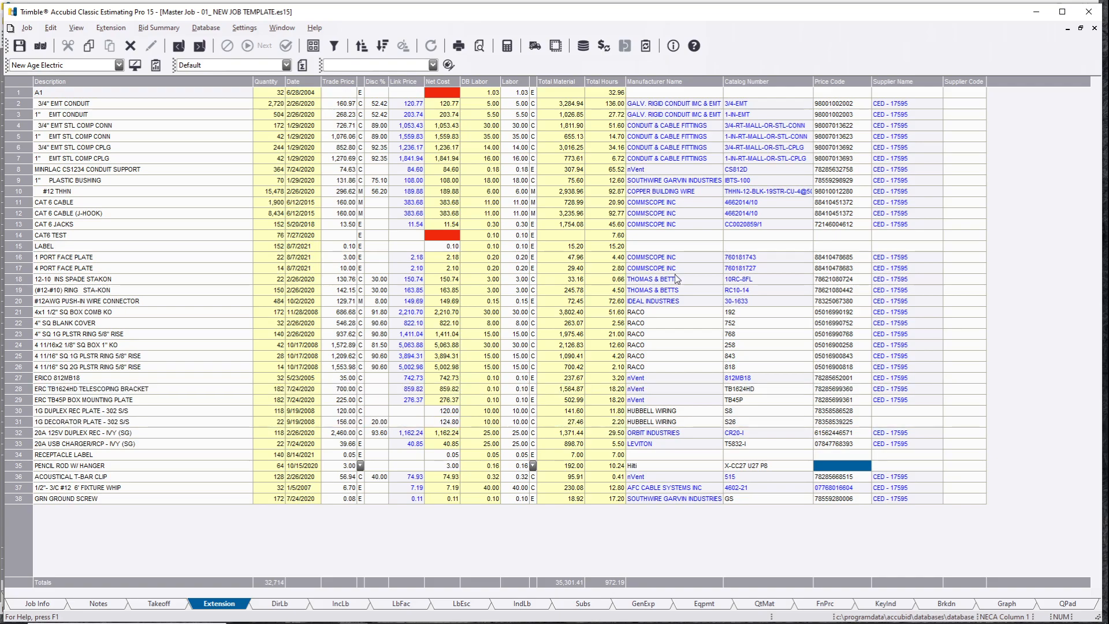
mouse_move(533, 46)
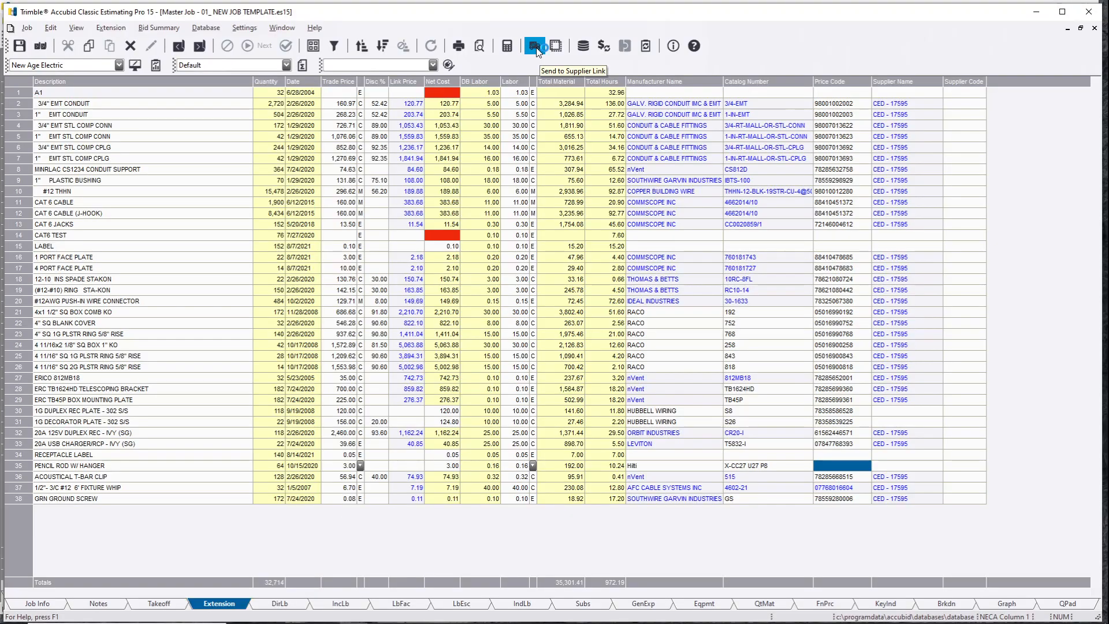
Step: Send the re-priced extension to Supplier Link, close the old results and set quote Alternates
left_click(534, 45)
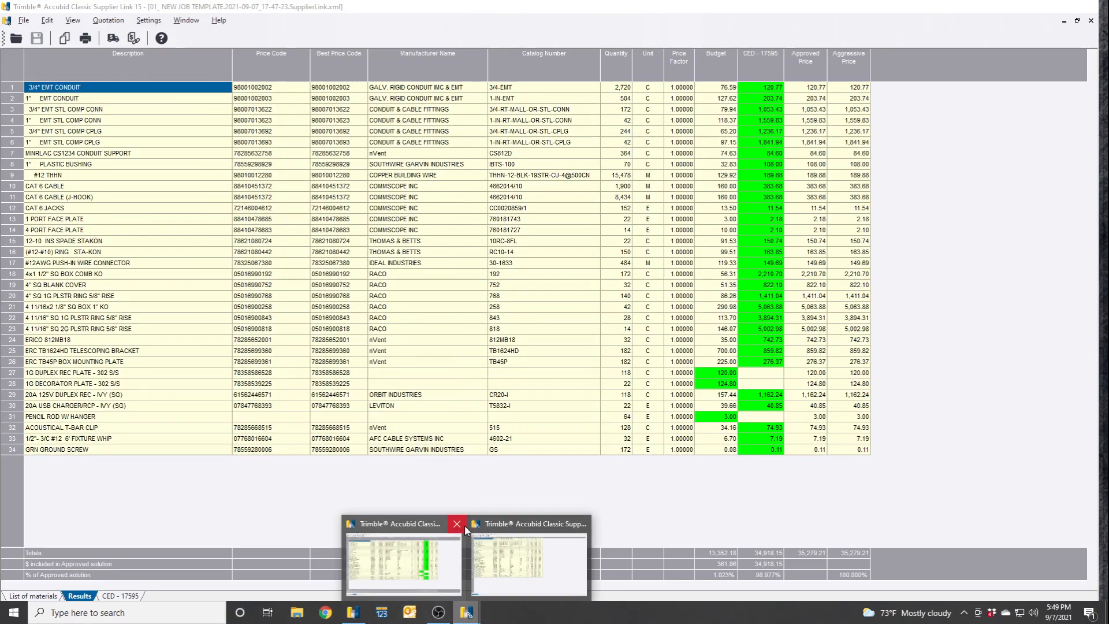
left_click(527, 562)
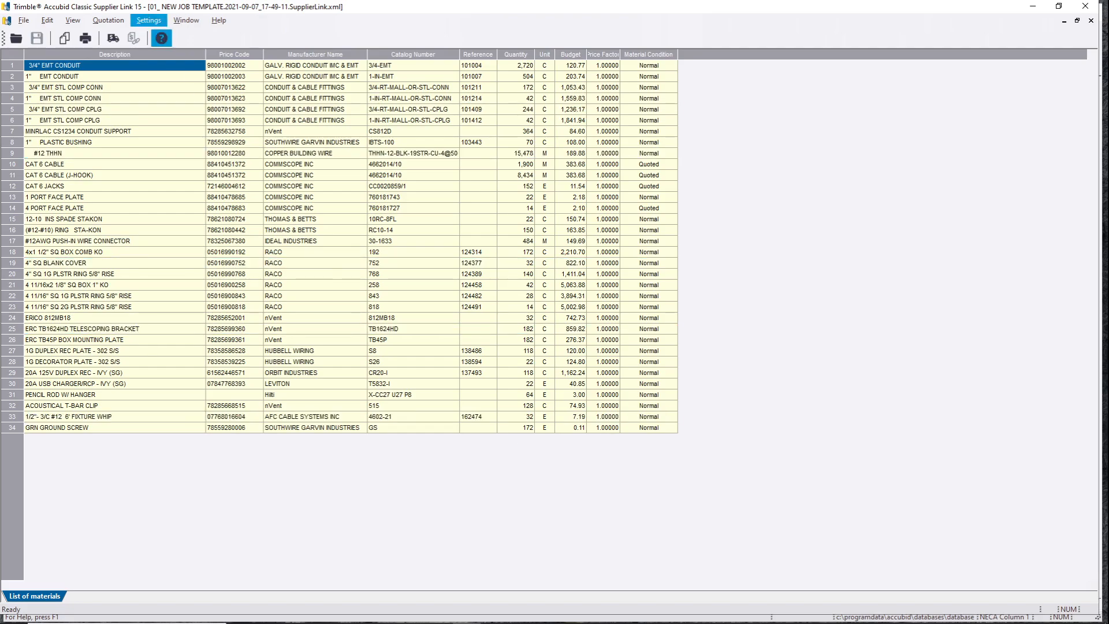
left_click(148, 20)
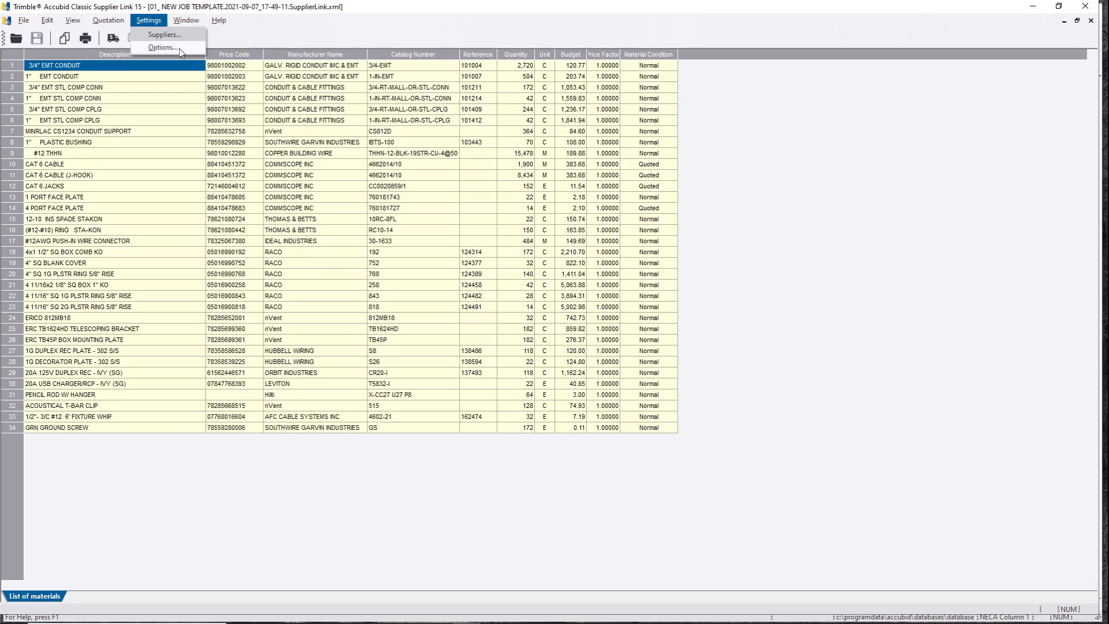
left_click(161, 47)
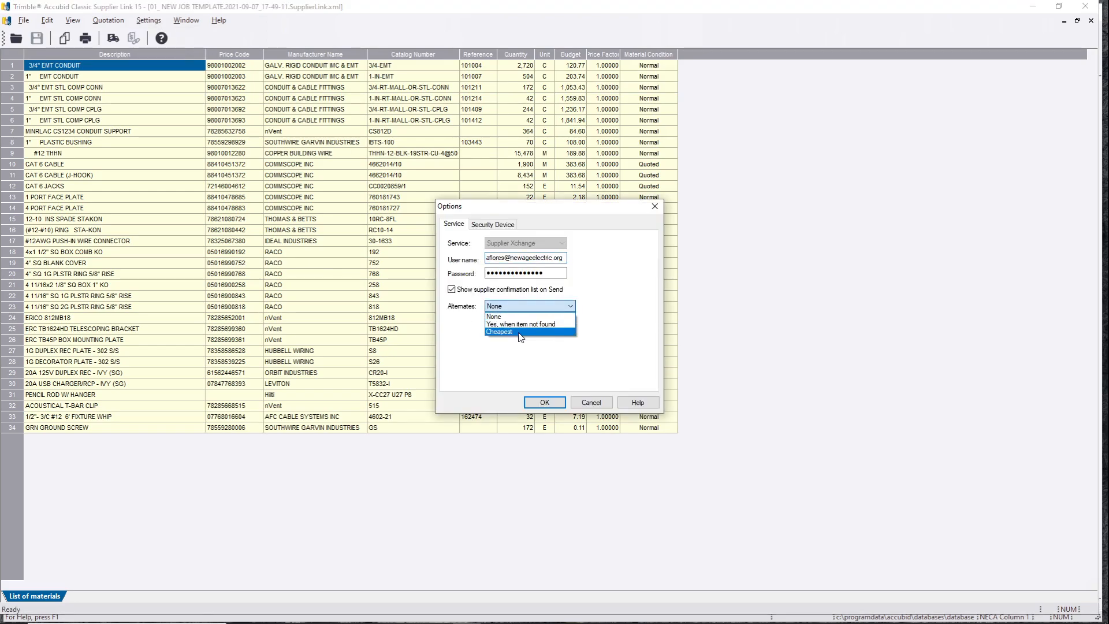
left_click(543, 402)
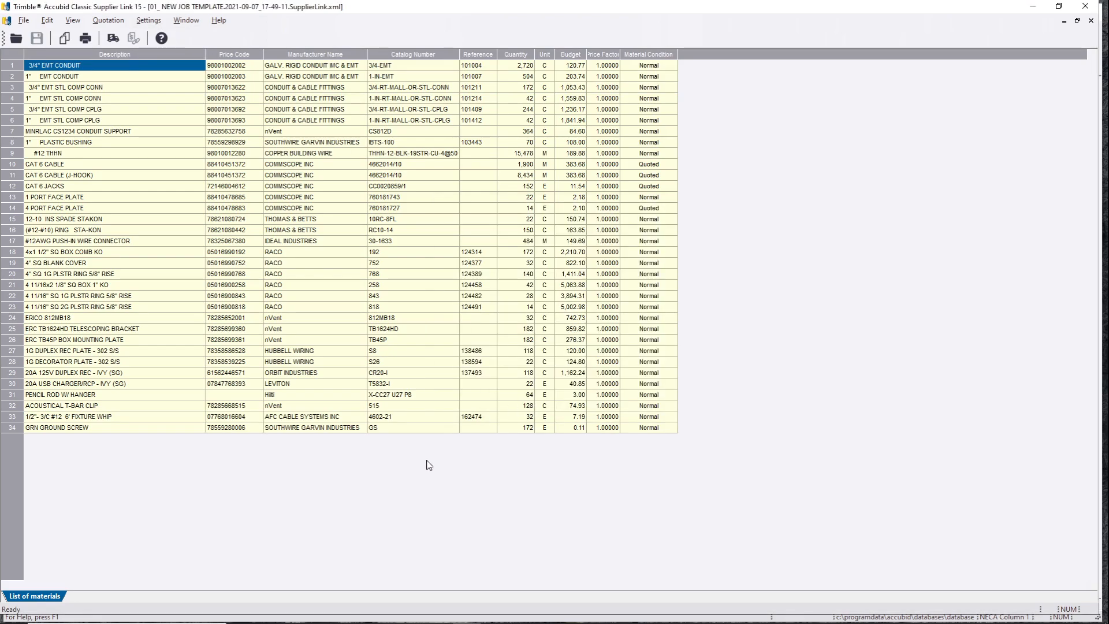
left_click(111, 38)
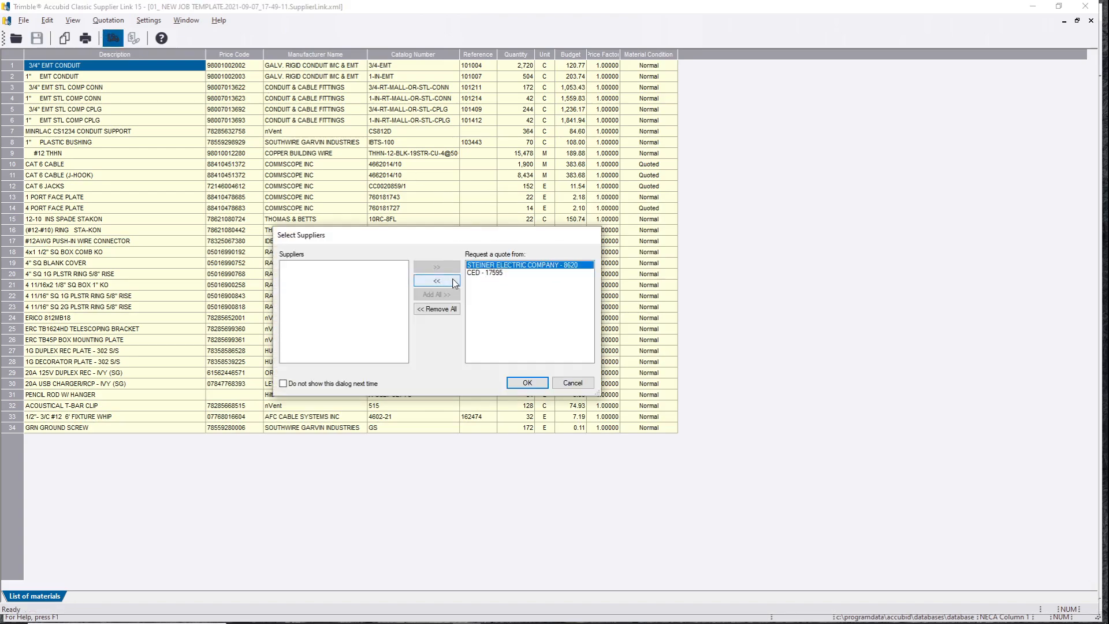
Step: Request quotes from CED - 17595 only, dropping STEINER ELECTRIC, and review the 16,957.92 results
left_click(437, 280)
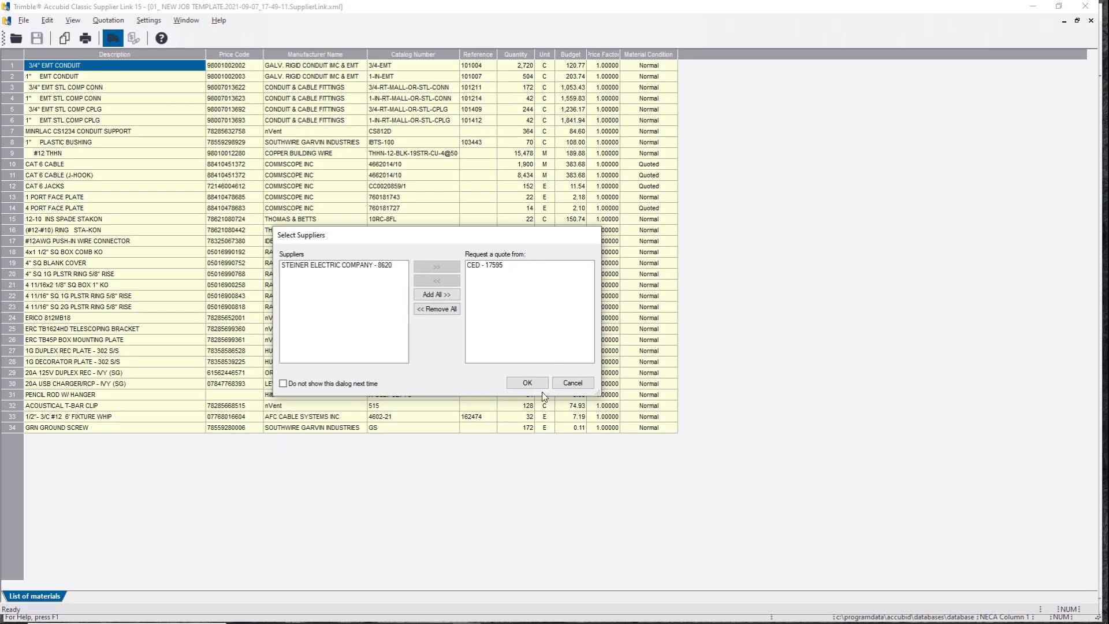
left_click(527, 382)
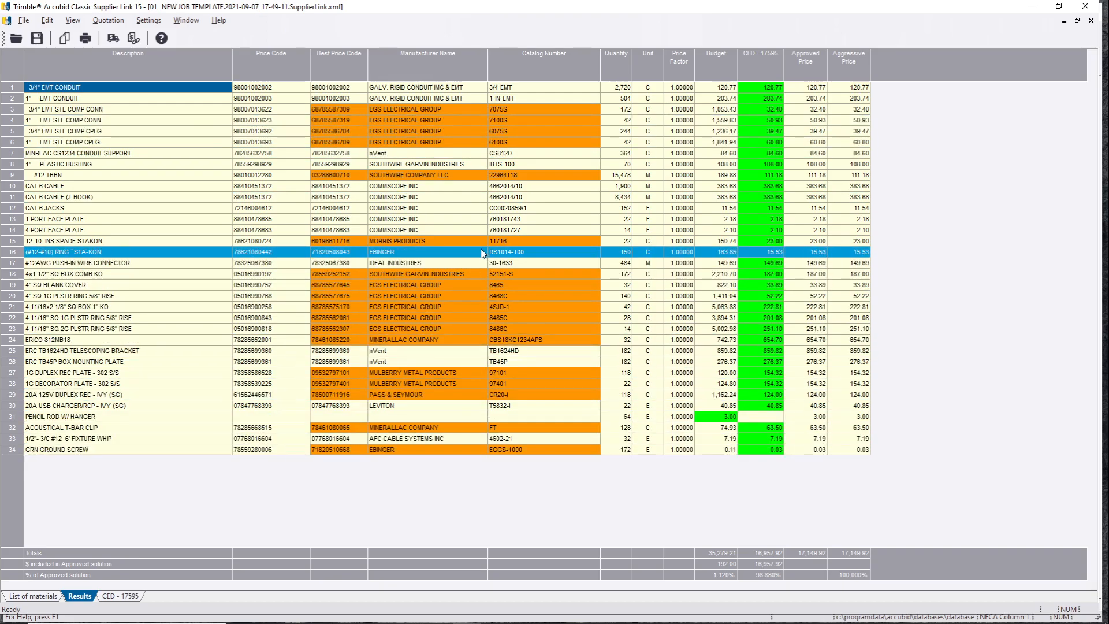
left_click(495, 109)
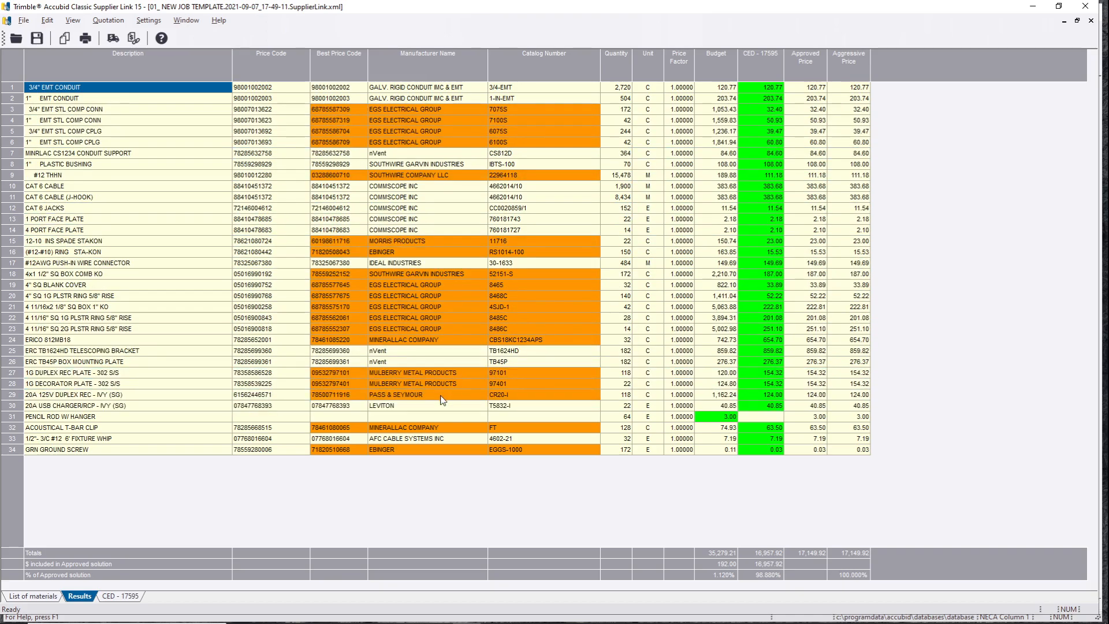
mouse_move(152, 50)
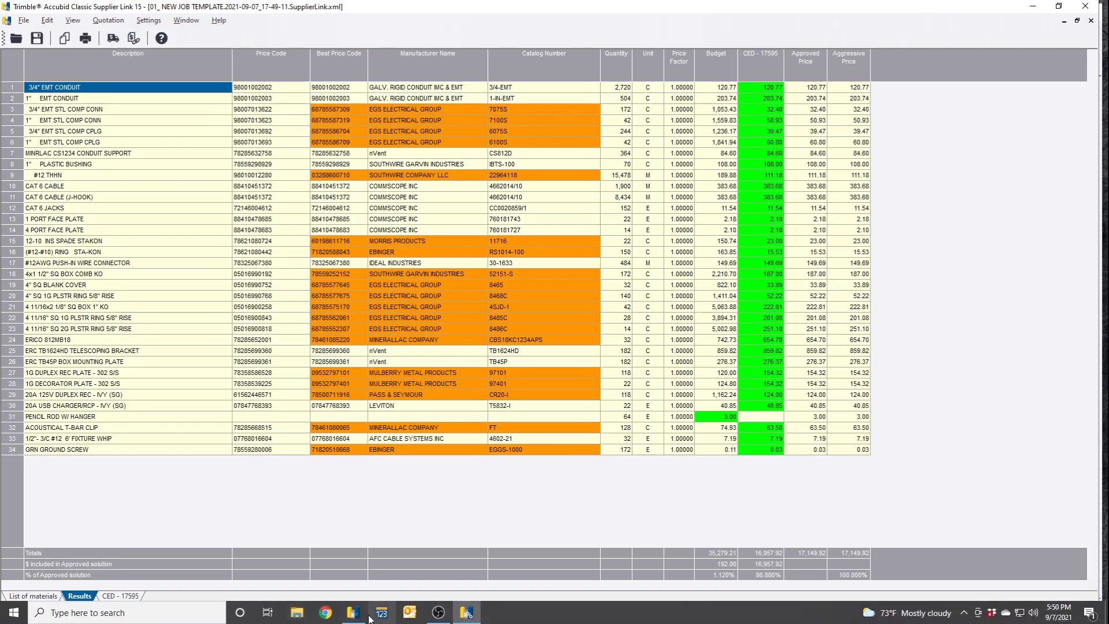
mouse_move(134, 38)
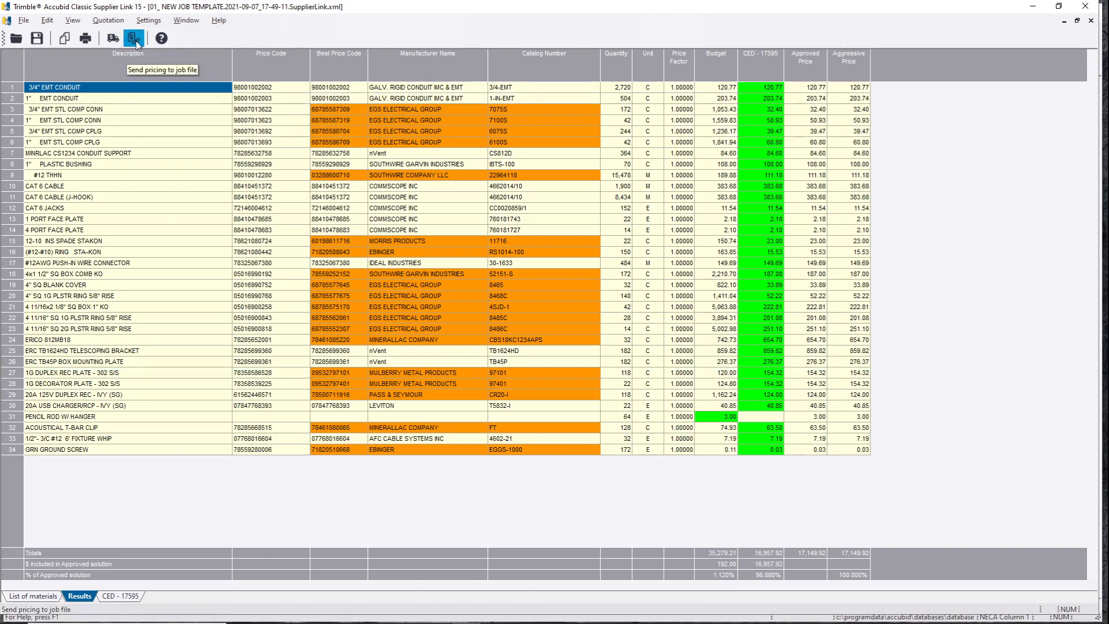
Step: Send the CED pricing to the job file, approve the overwrite and import with all options checked
left_click(133, 39)
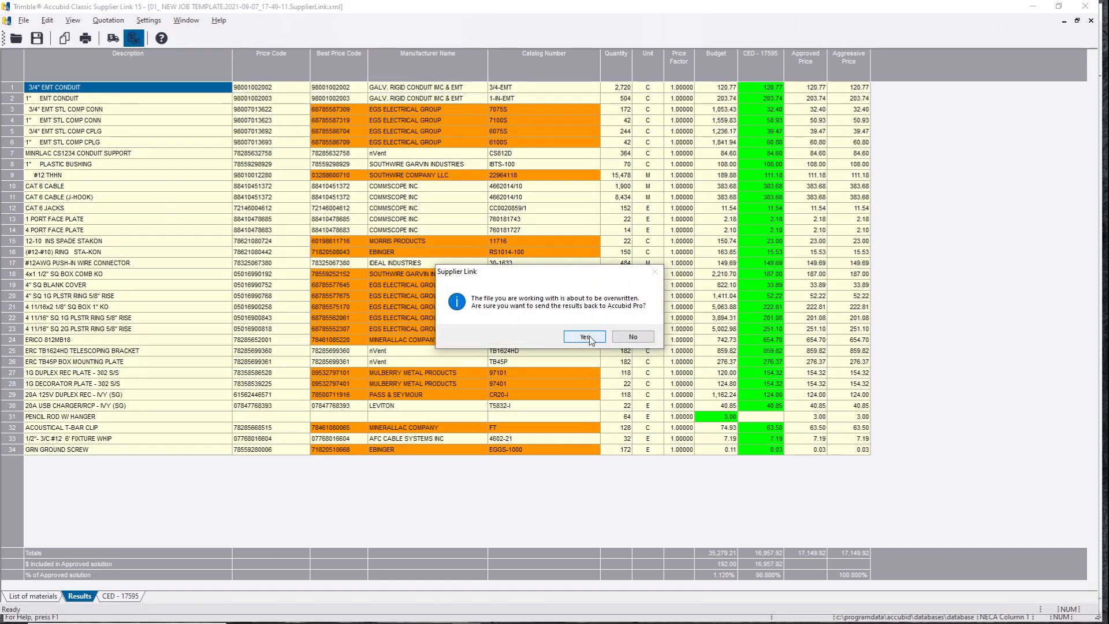
left_click(582, 336)
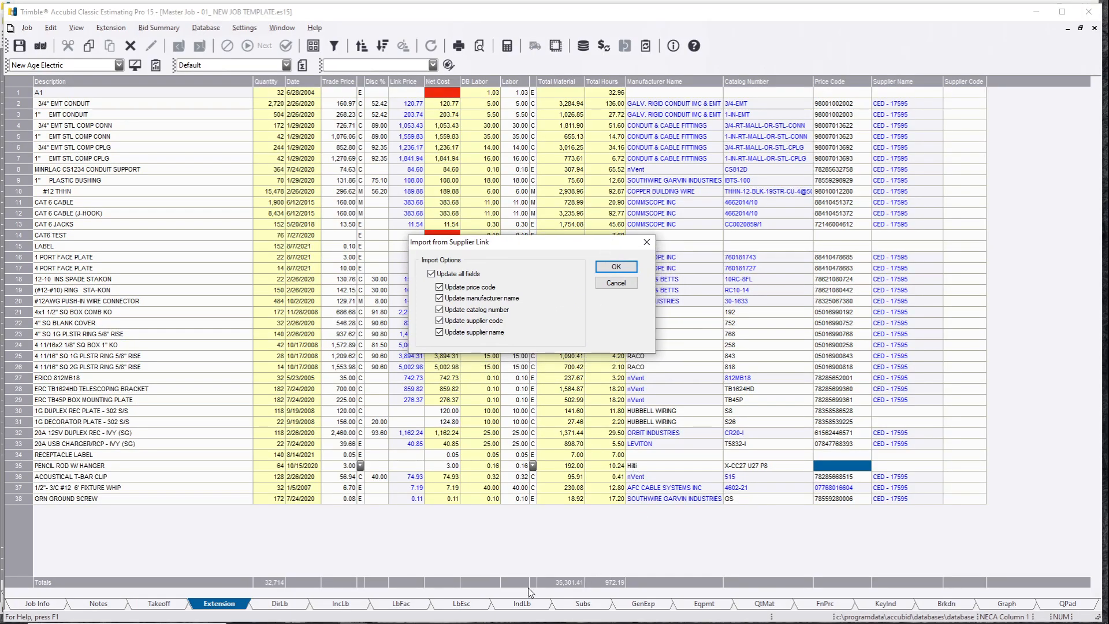
left_click(438, 320)
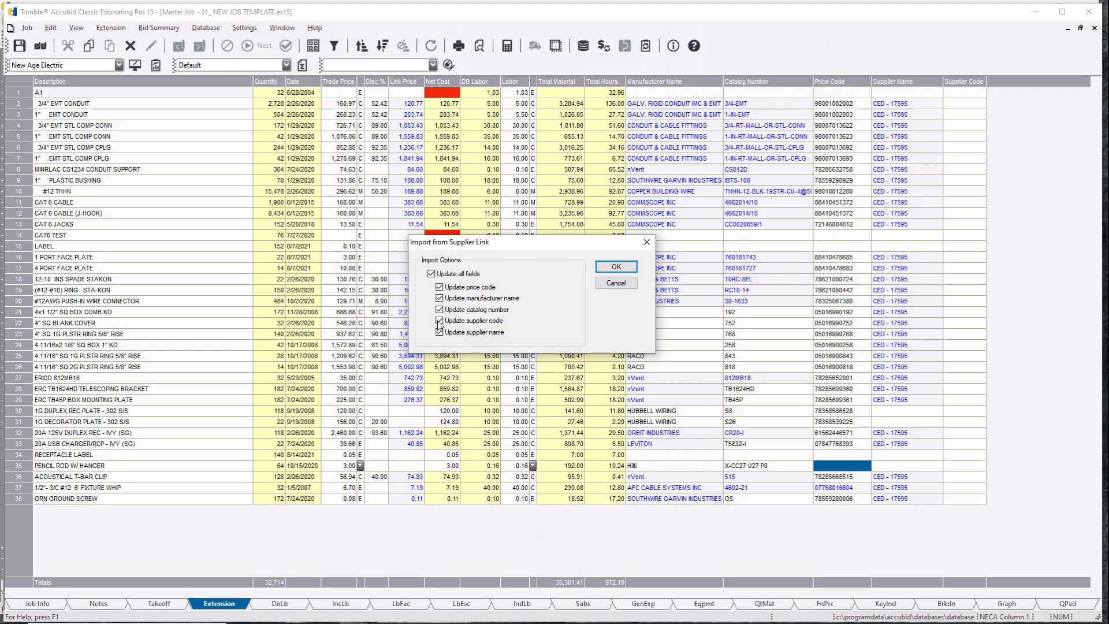
left_click(615, 266)
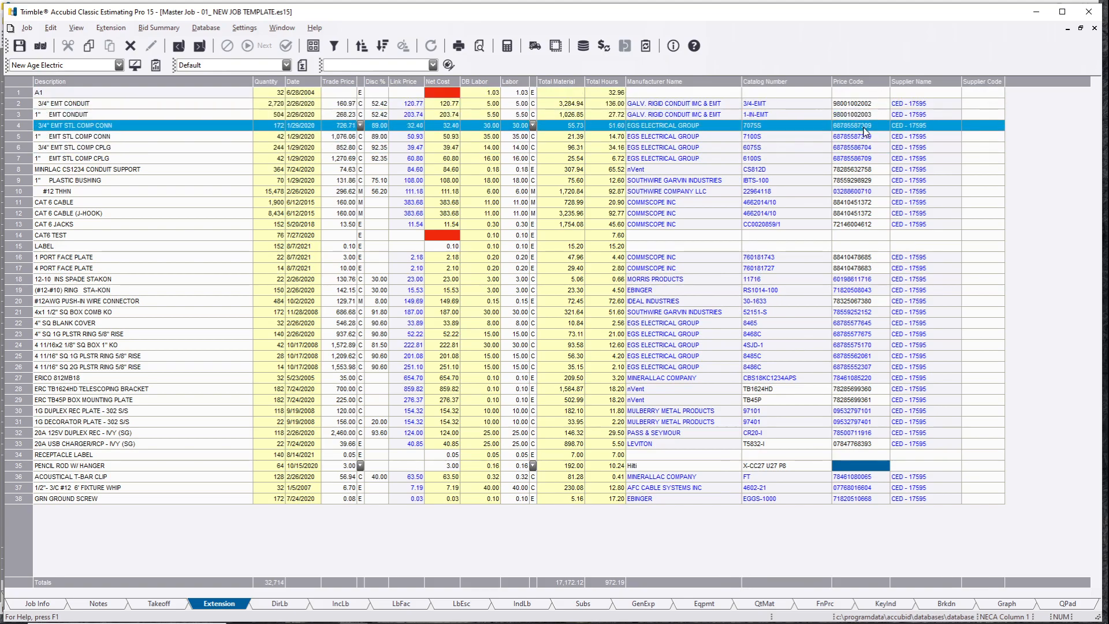
mouse_move(879, 135)
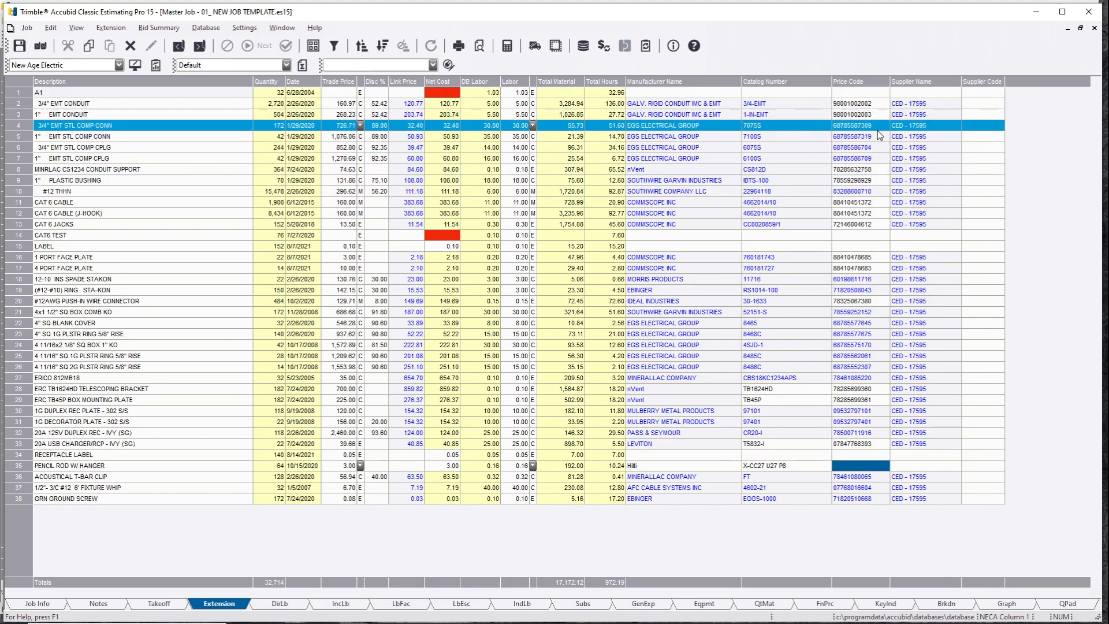
Step: Review the extension rows, then hand the 34 materials to Supplier Link
left_click(141, 180)
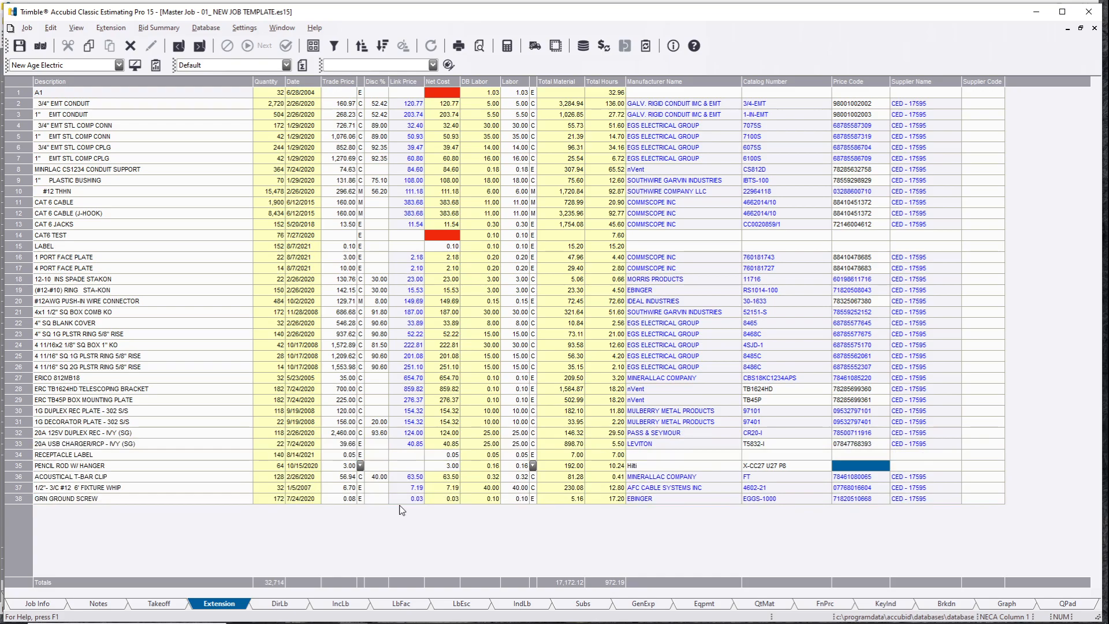
left_click(142, 444)
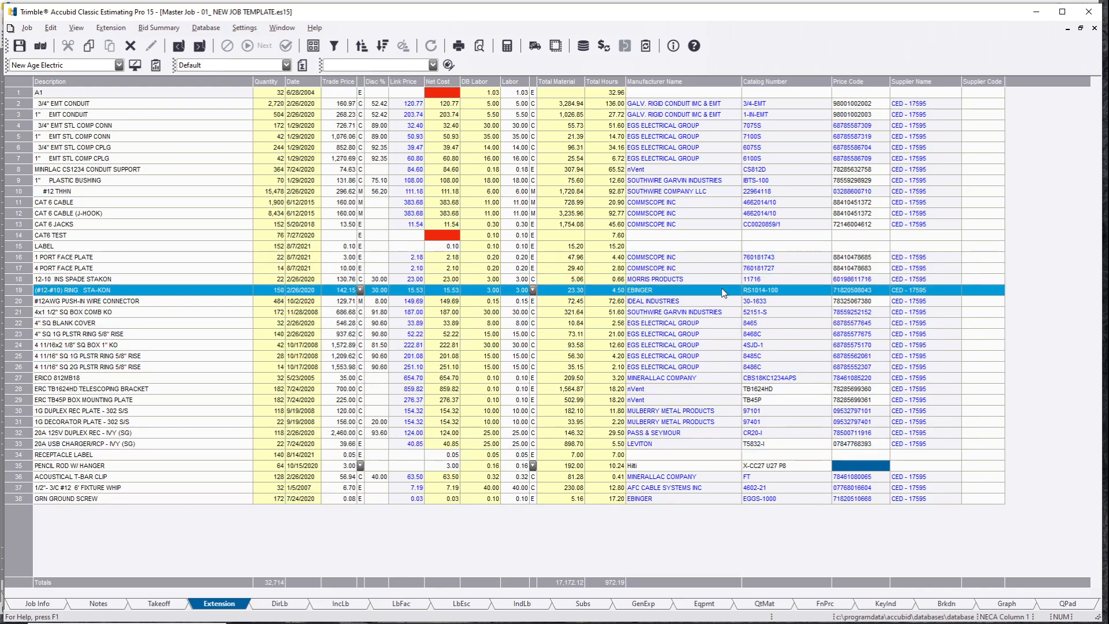
left_click(555, 45)
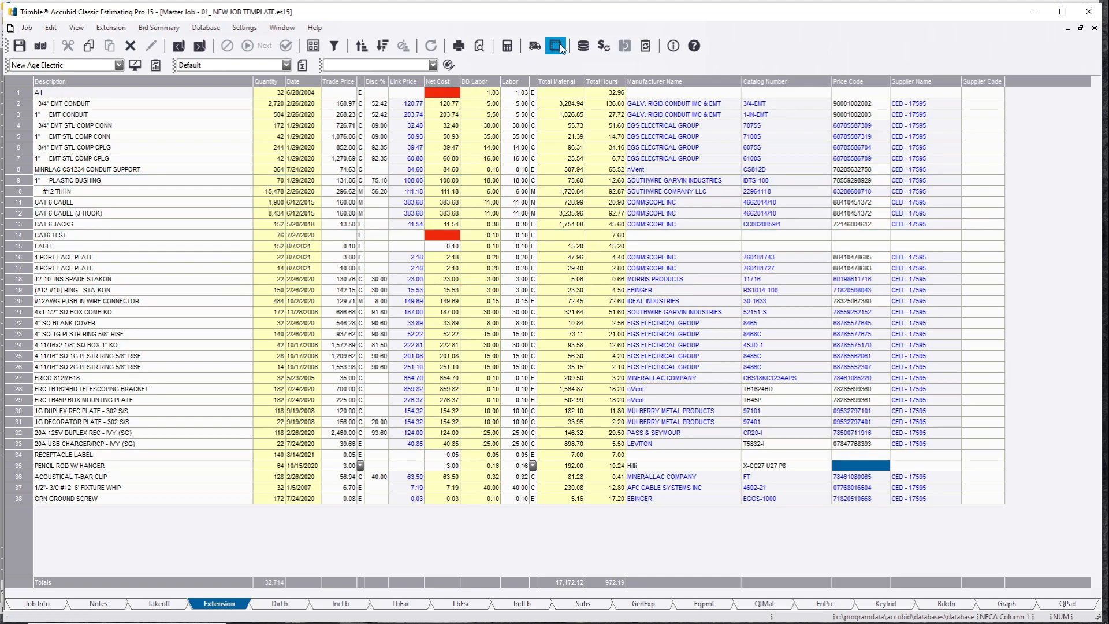
left_click(555, 45)
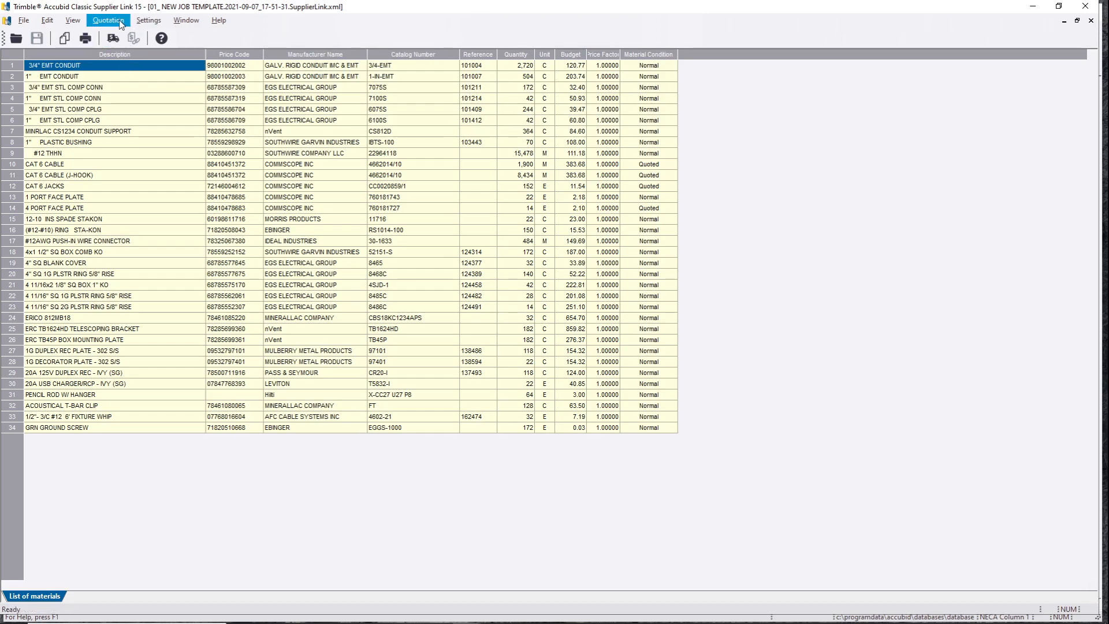
Step: Set the quote Alternates option and request a new quotation from the chosen suppliers
left_click(107, 19)
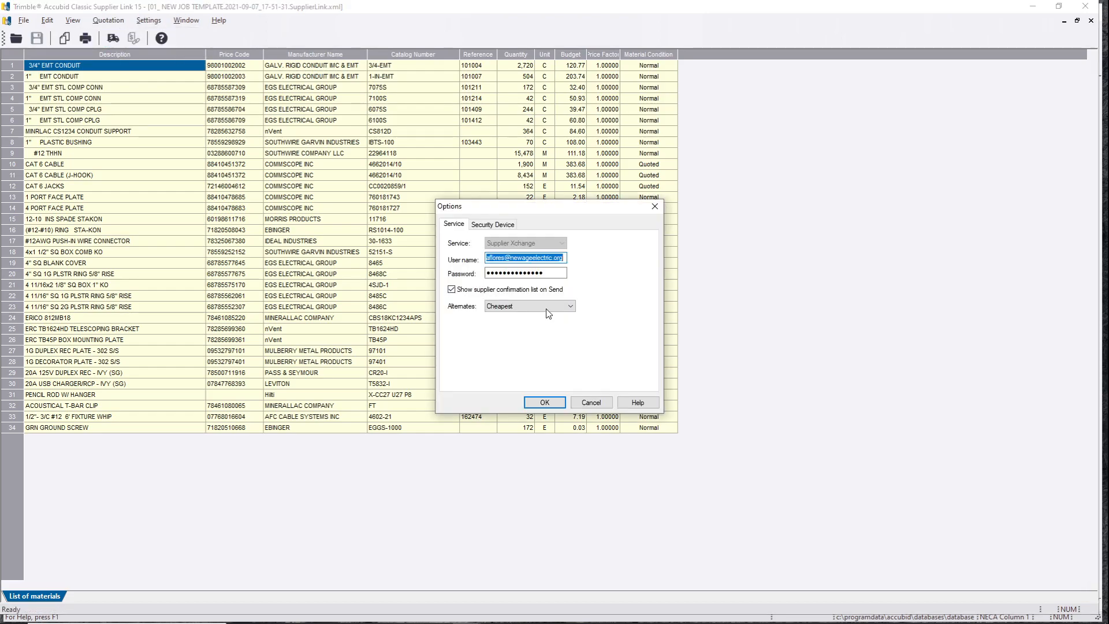
left_click(543, 402)
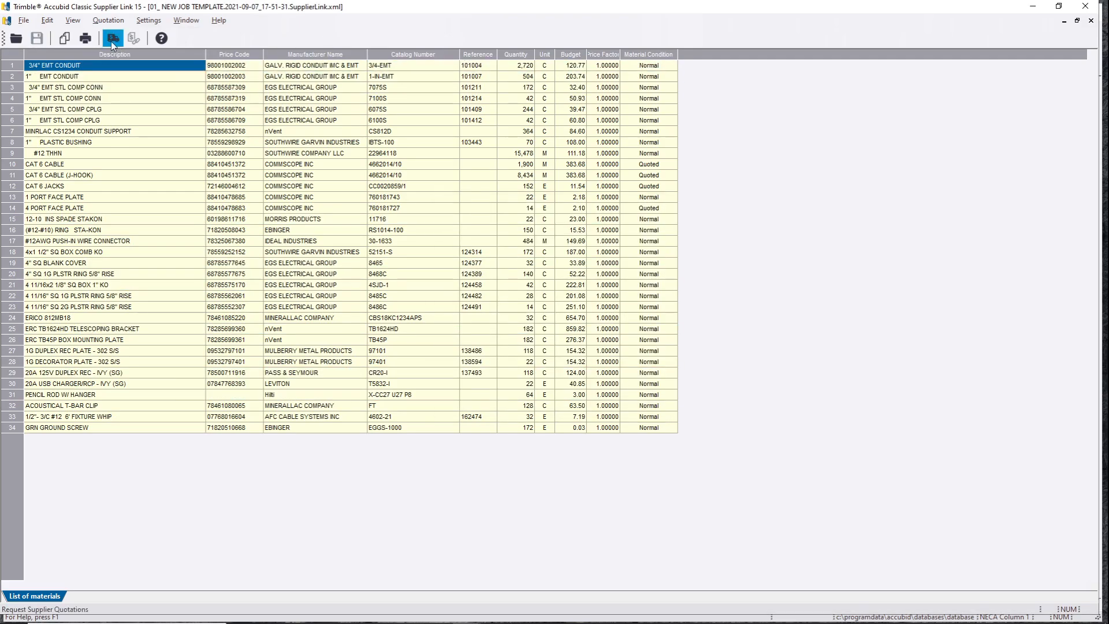
left_click(111, 38)
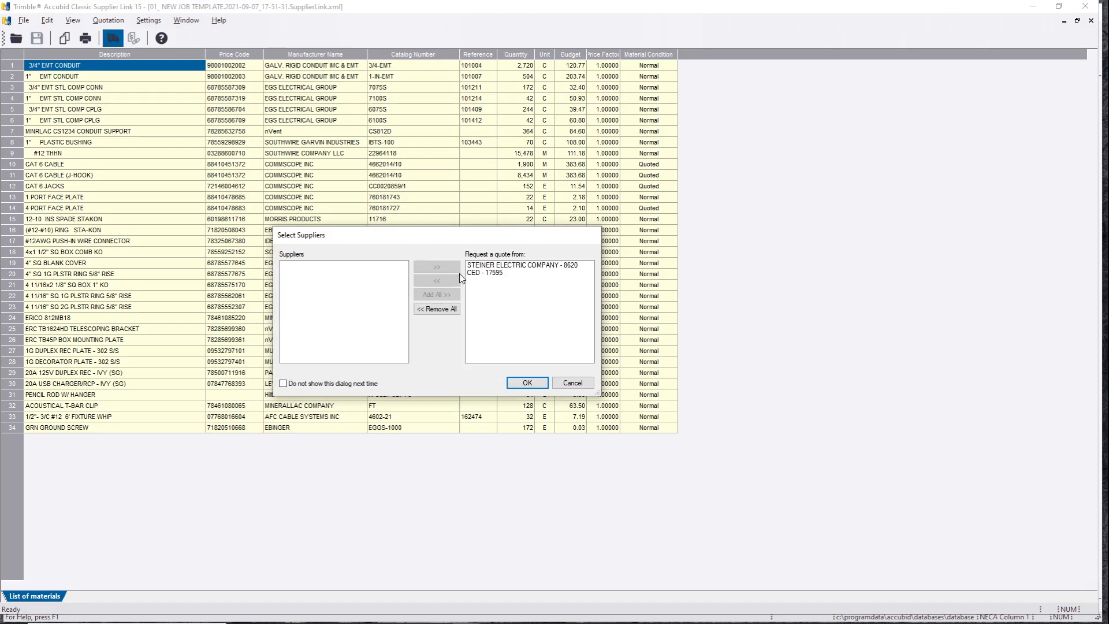
left_click(526, 383)
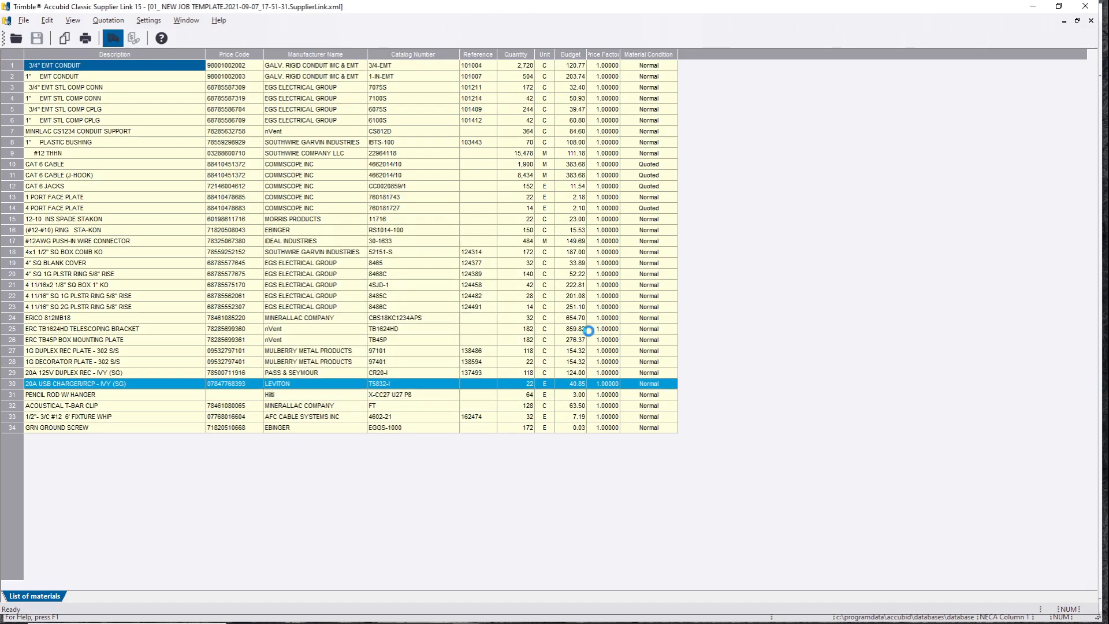
Step: Send the new CED - 17595 pricing to the job file, approving the overwrite
left_click(135, 38)
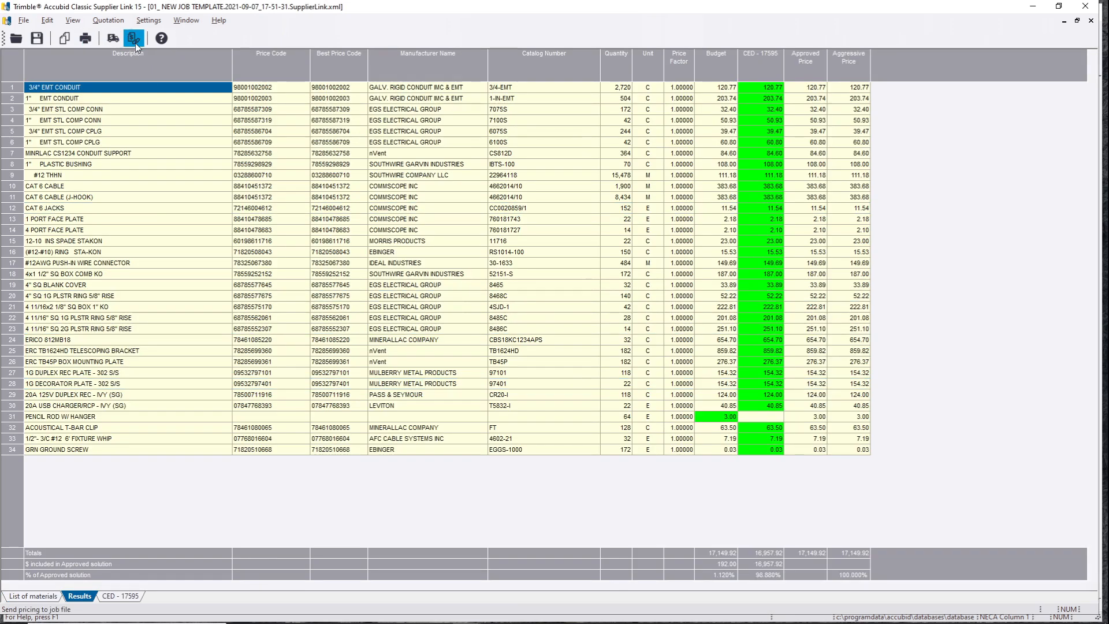
left_click(135, 38)
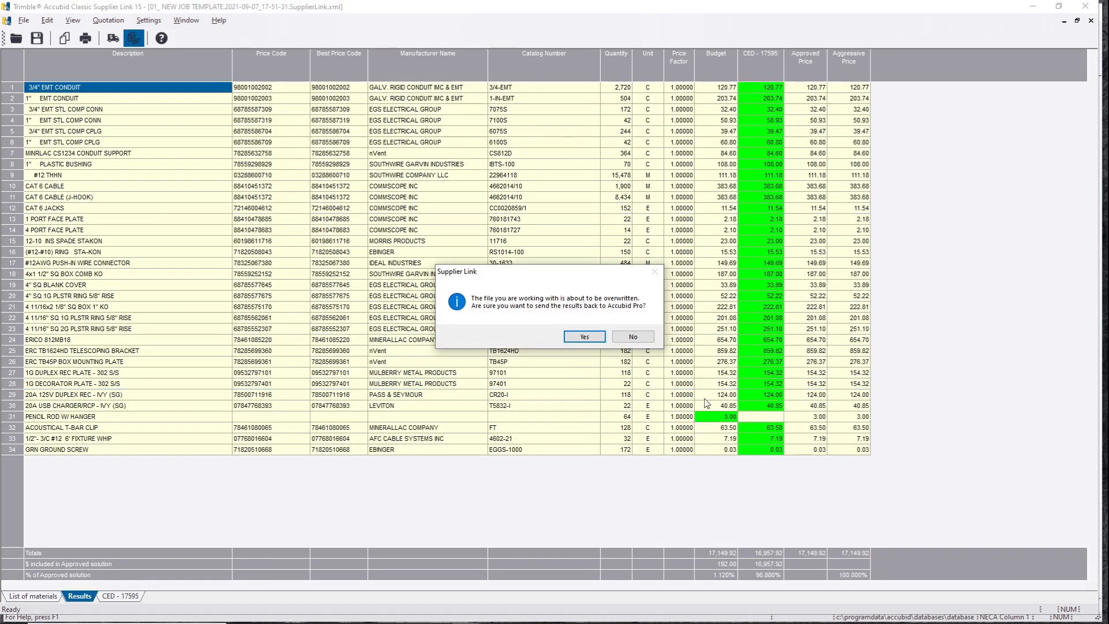
left_click(583, 336)
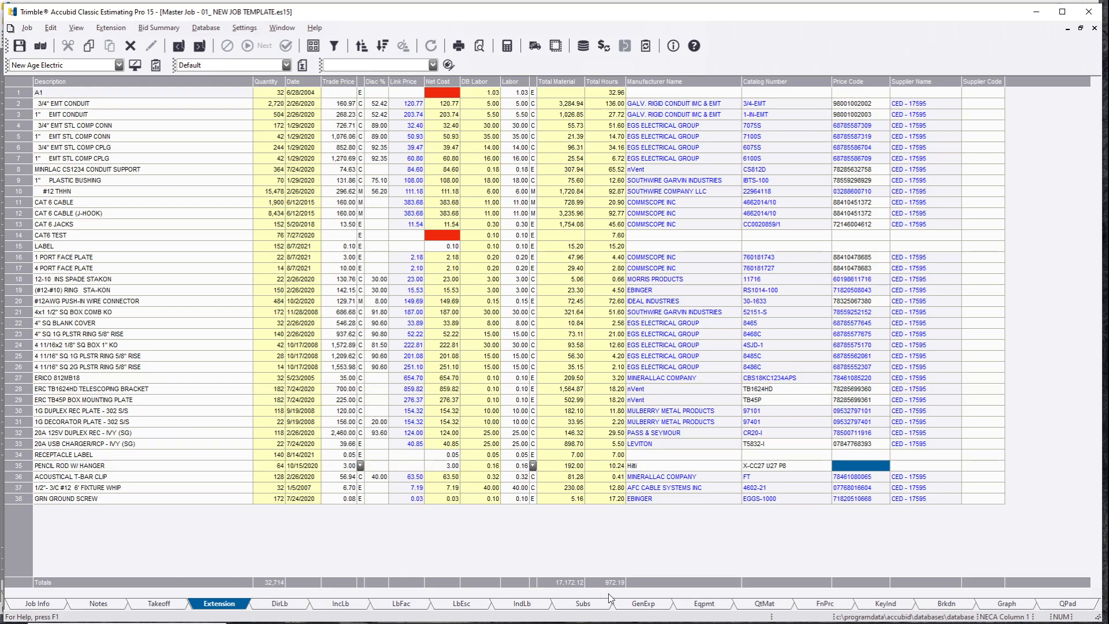
mouse_move(601, 576)
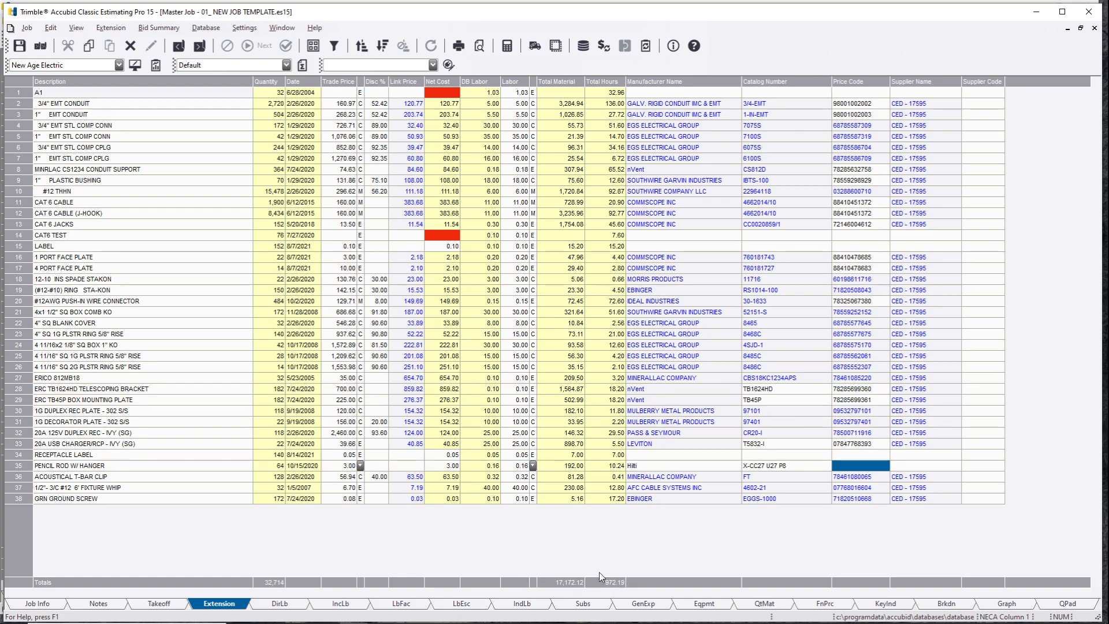
mouse_move(631, 566)
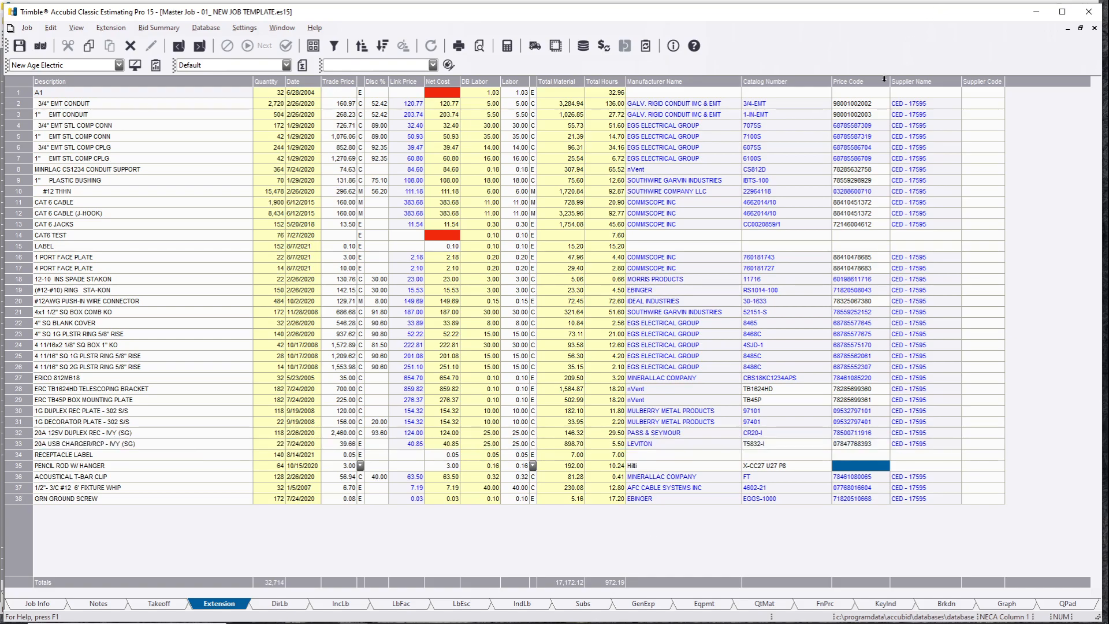
Step: Check extension rows for CED - 17595 prices and supplier names at 17,172.12 material
left_click(855, 81)
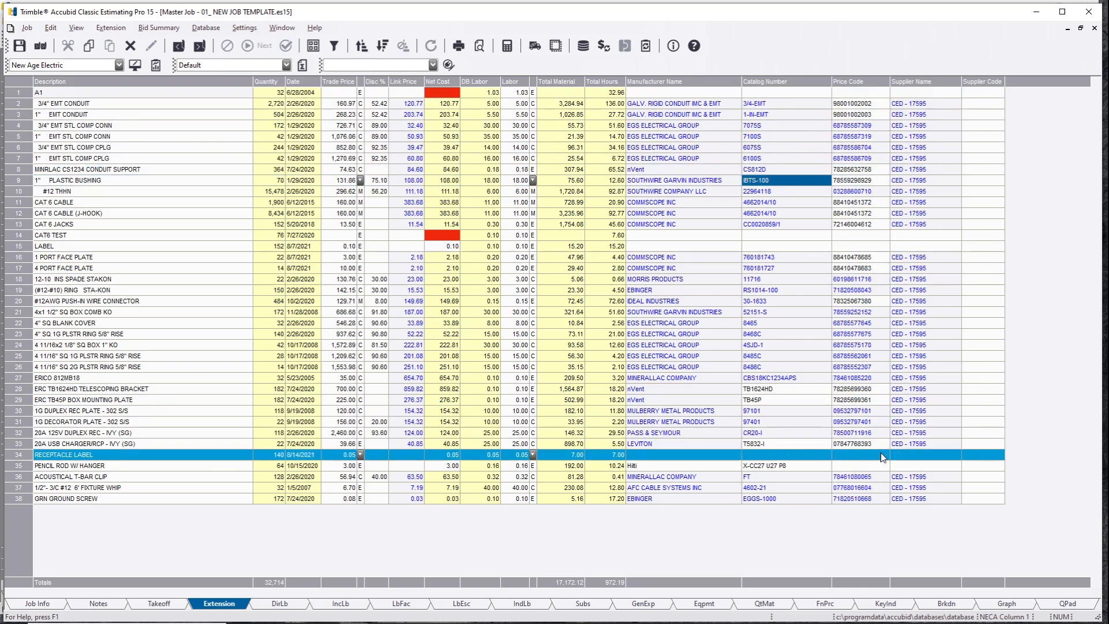
left_click(85, 410)
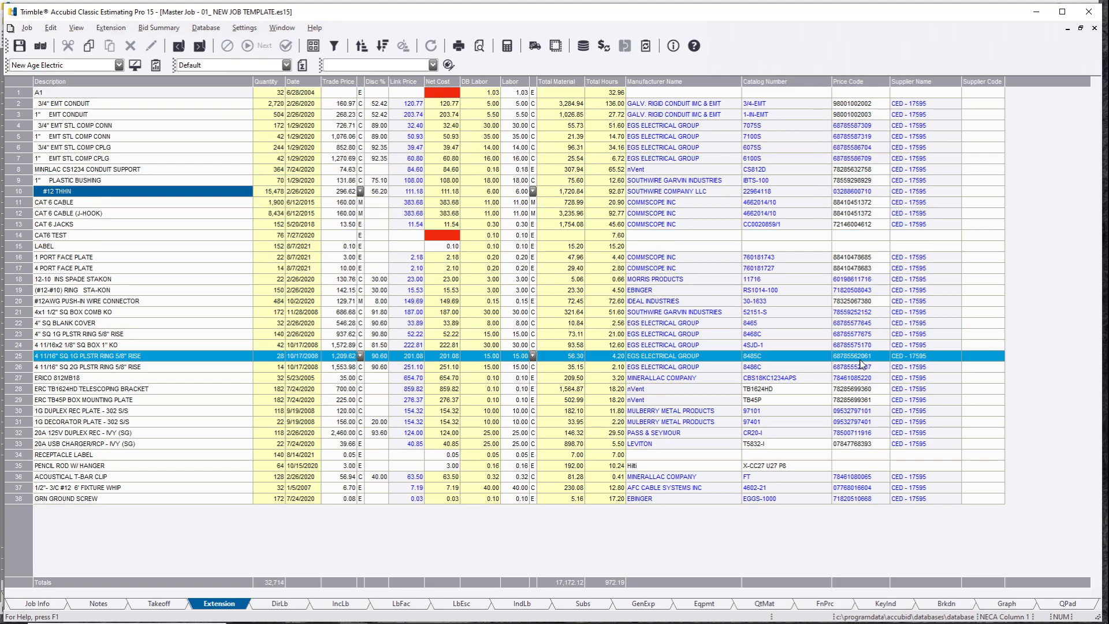
left_click(141, 312)
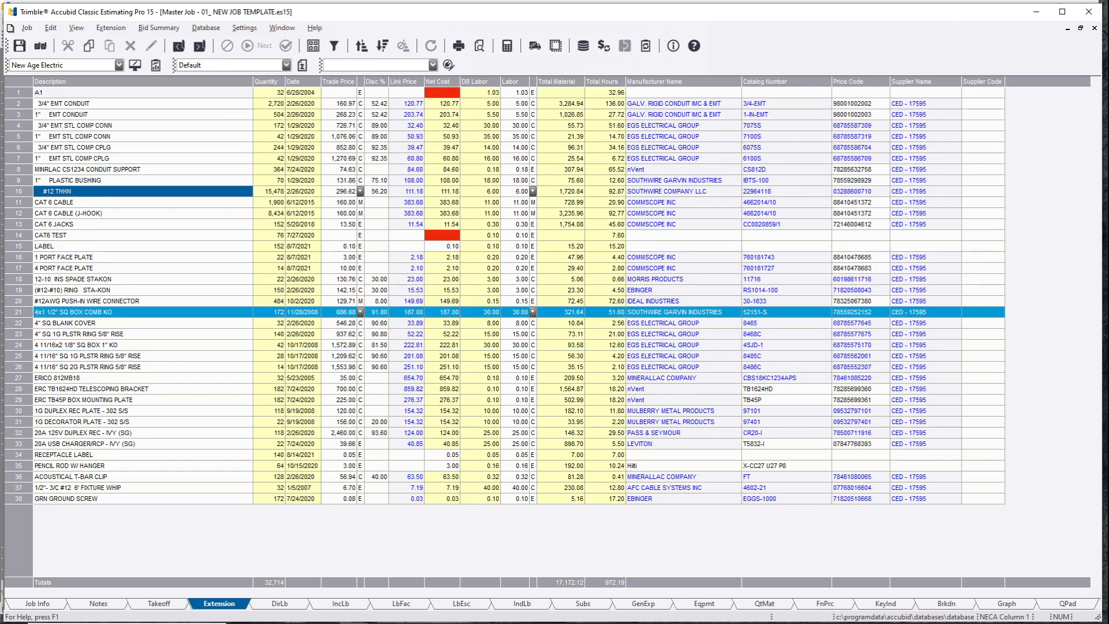
Step: Re-extend all items from the material database, updating pricing and descriptions, and confirm
left_click(111, 28)
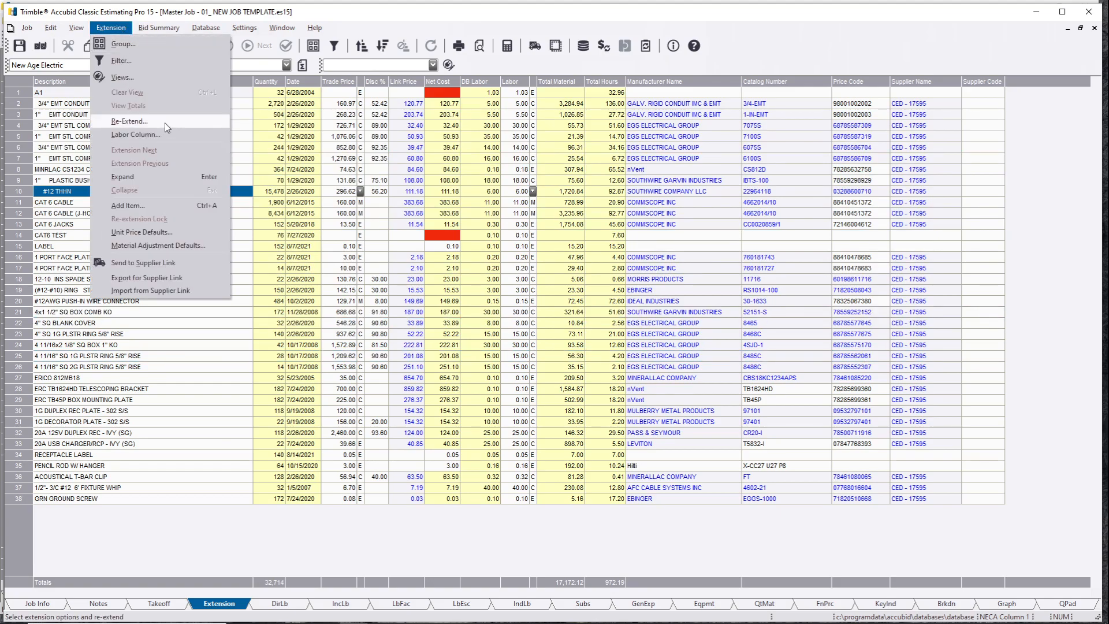
left_click(129, 121)
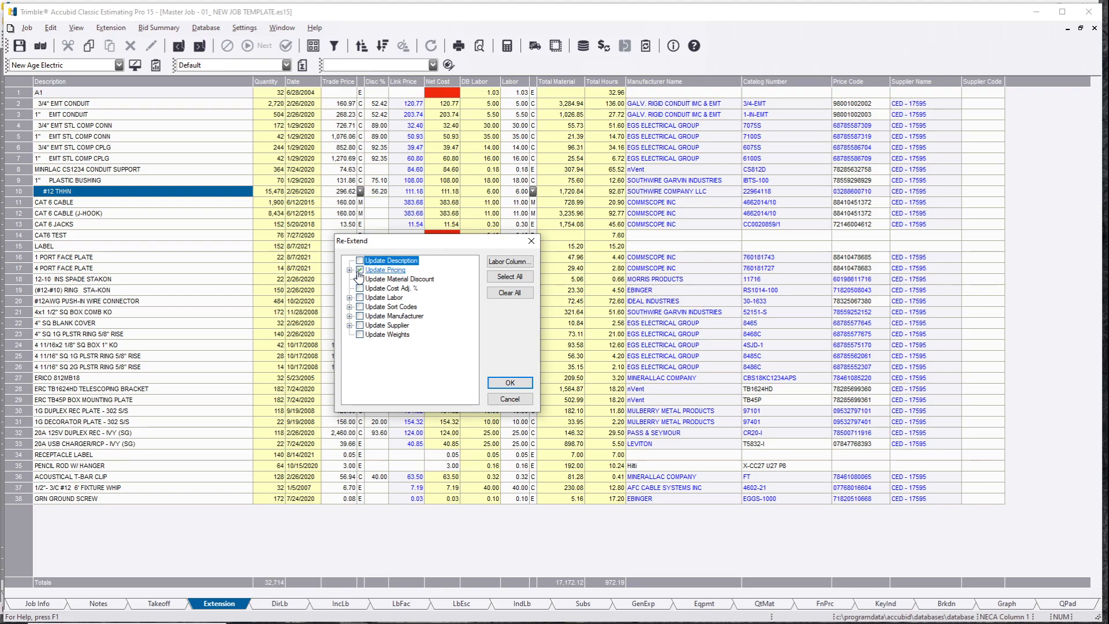
left_click(350, 270)
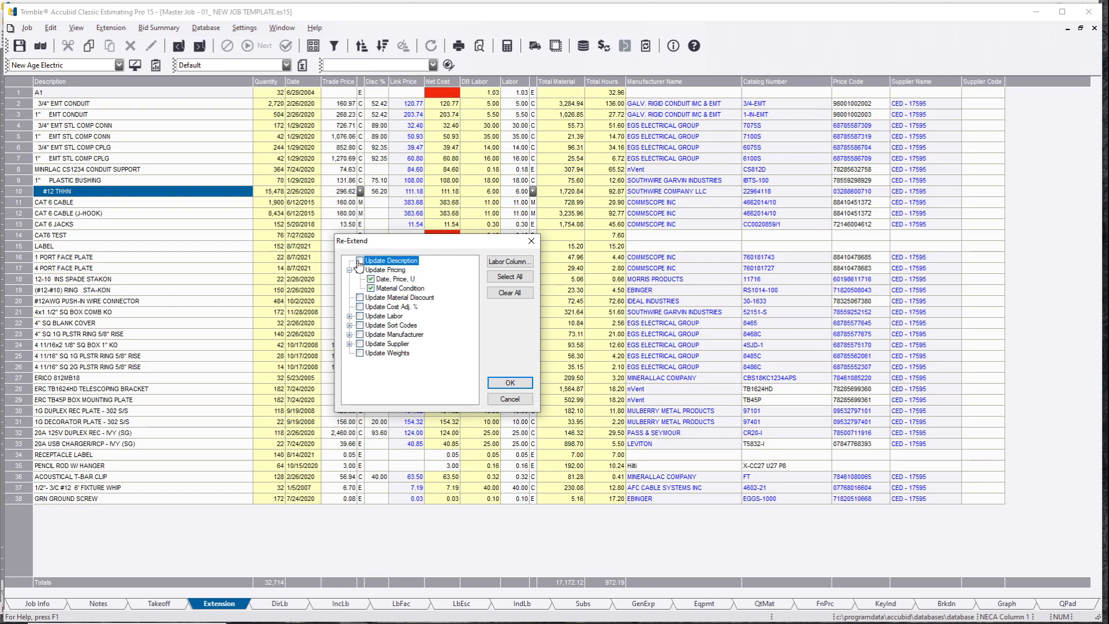
left_click(359, 260)
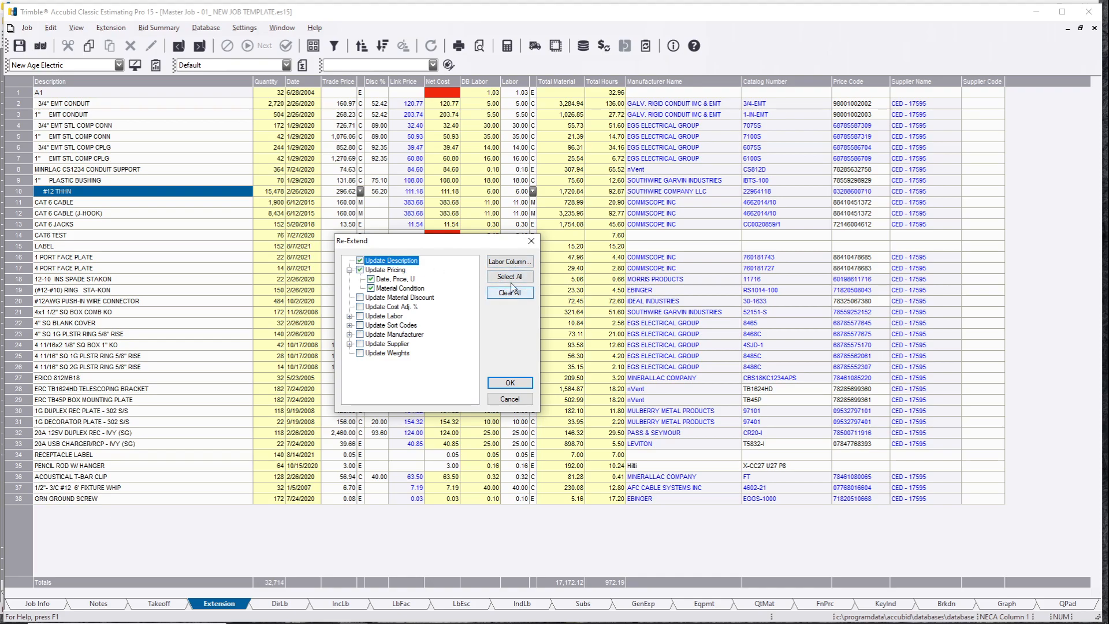
left_click(508, 277)
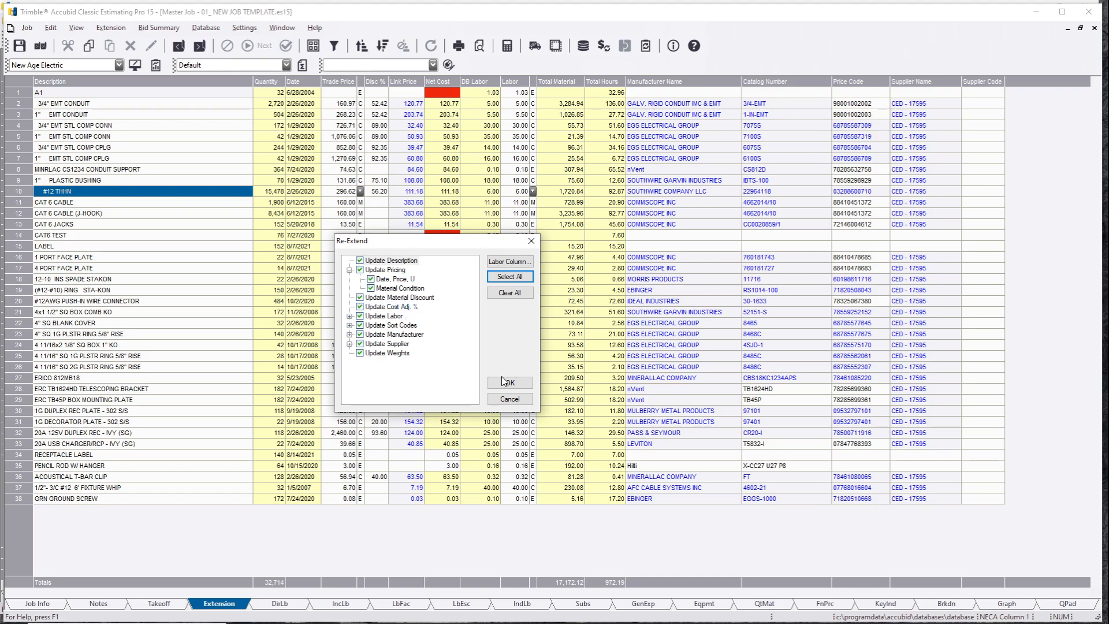
left_click(508, 381)
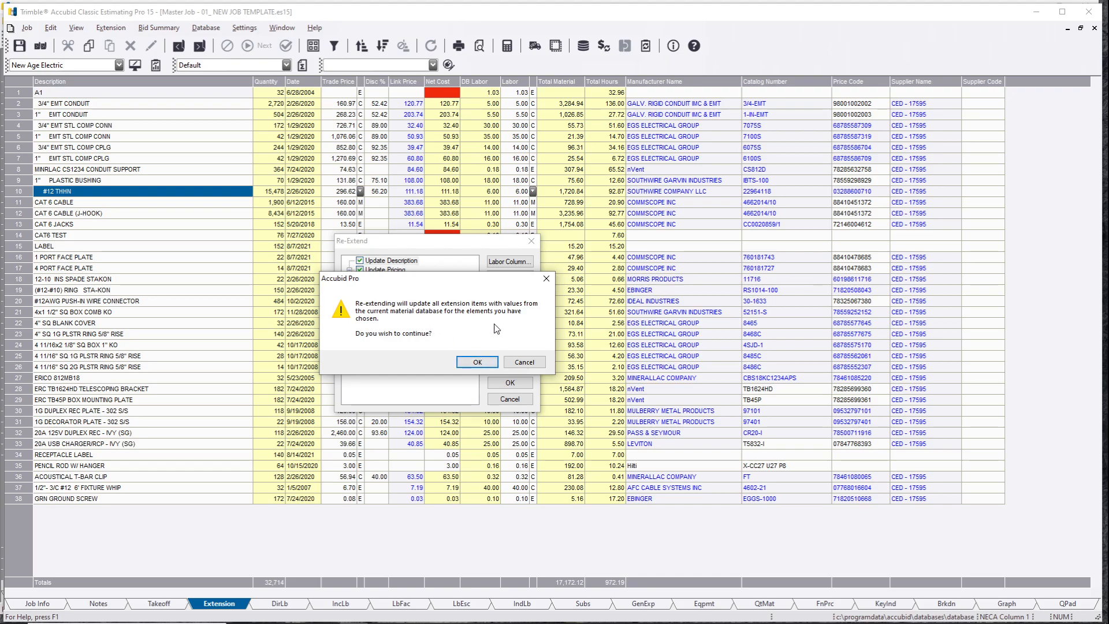
mouse_move(425, 321)
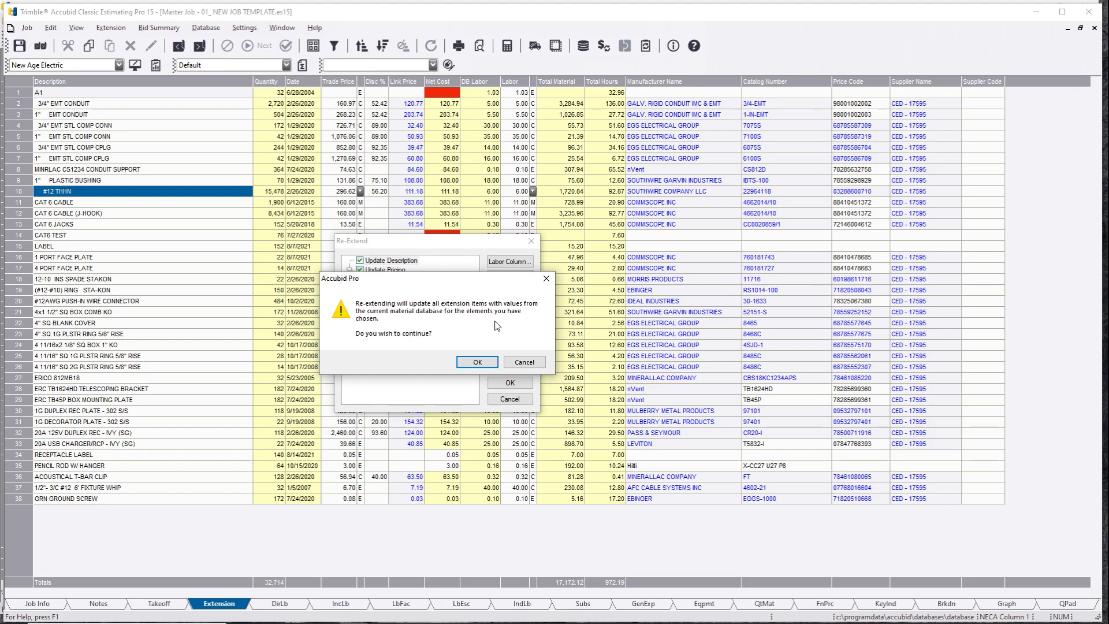
left_click(476, 361)
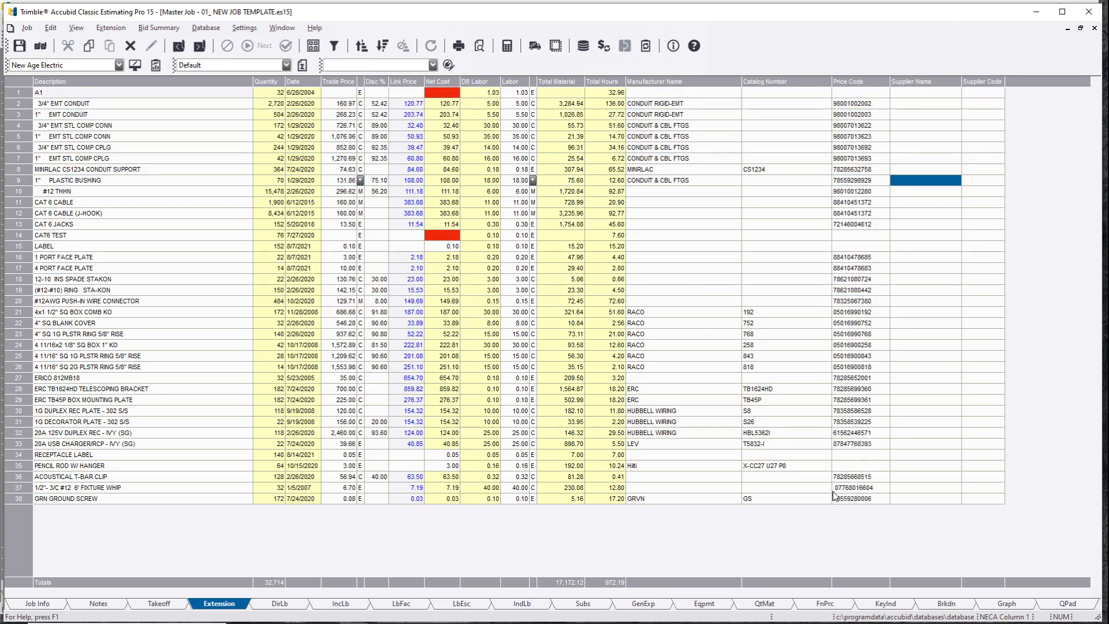
Step: Review the 3/4" EMT connector and conduit rows, then send the material list to Supplier Link
left_click(106, 126)
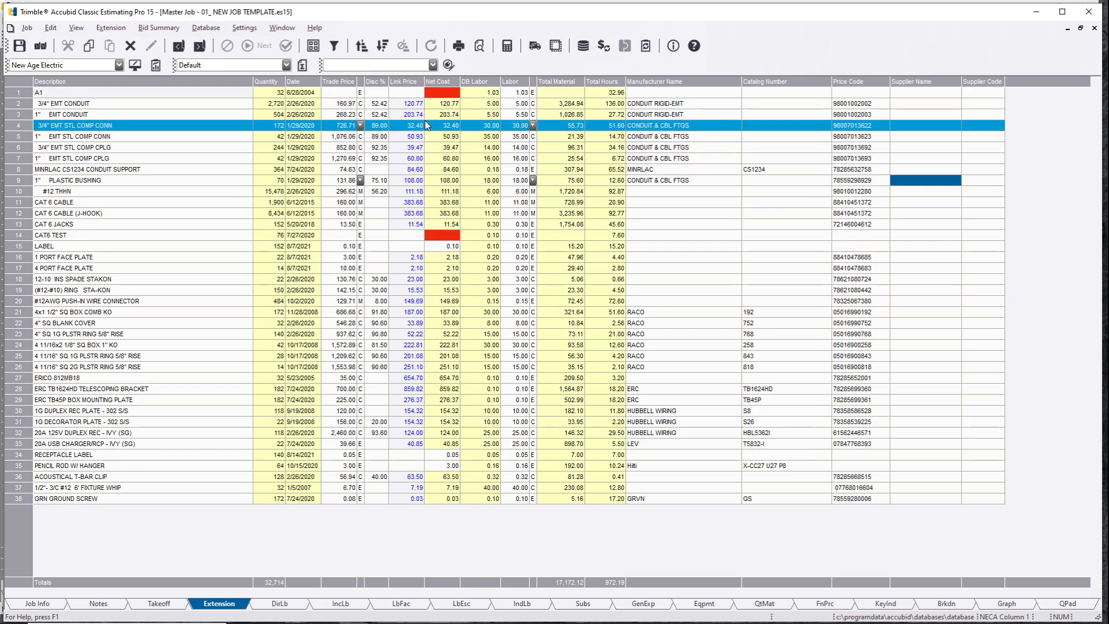
left_click(64, 104)
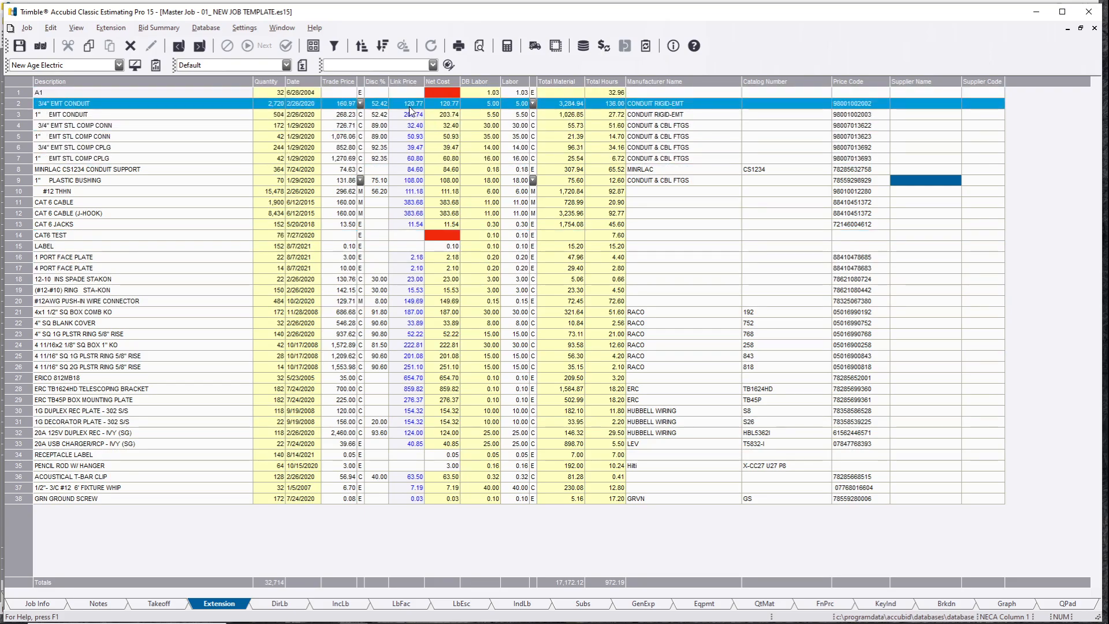
left_click(404, 81)
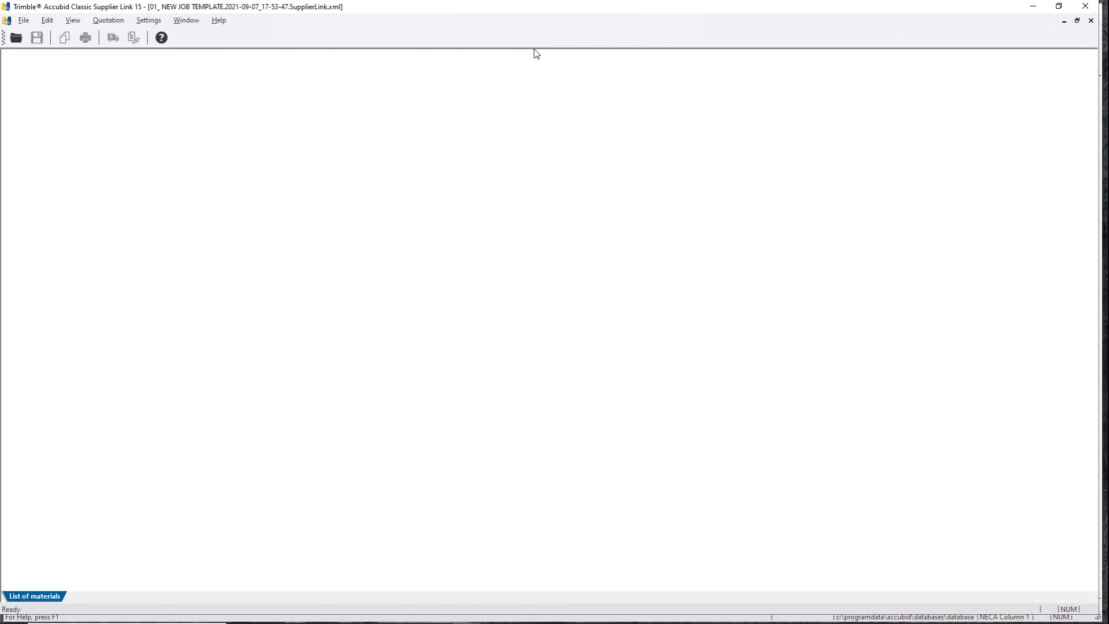
Step: Keep quoting service alternates set to None in Supplier Link options
left_click(112, 37)
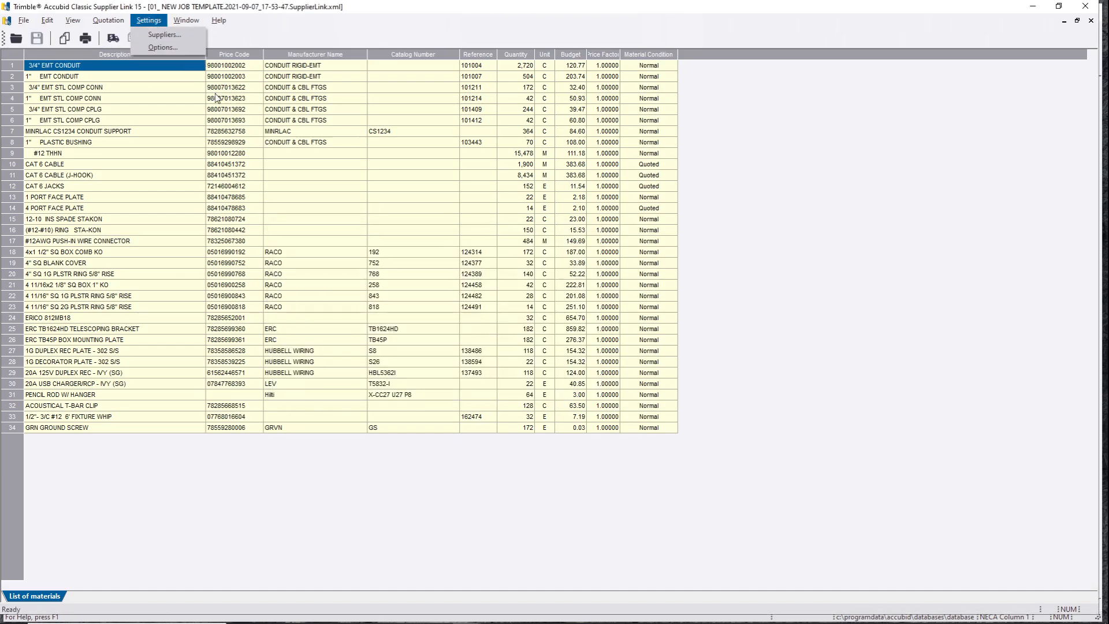
left_click(163, 47)
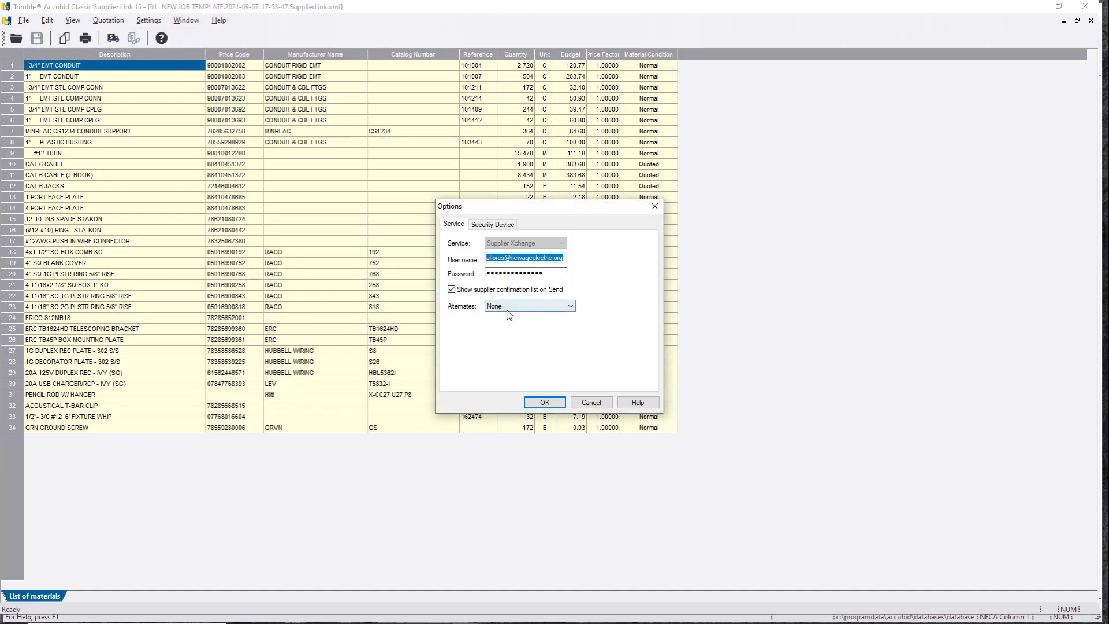
left_click(544, 402)
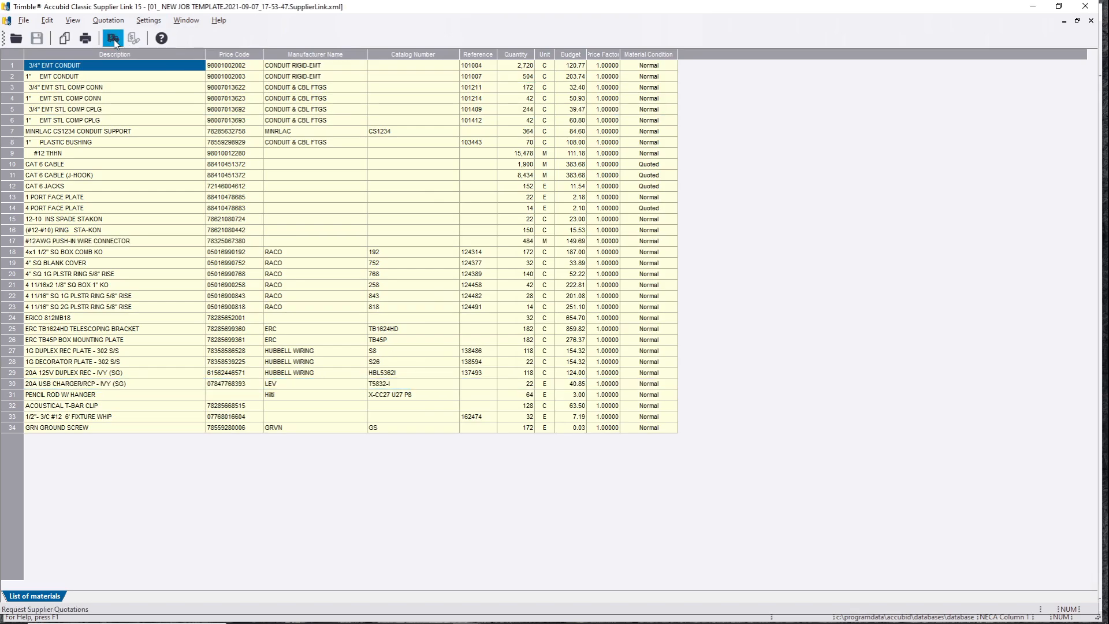
Step: Request quotations from the listed suppliers and view the CED - 17595 results (34,918.15)
left_click(111, 38)
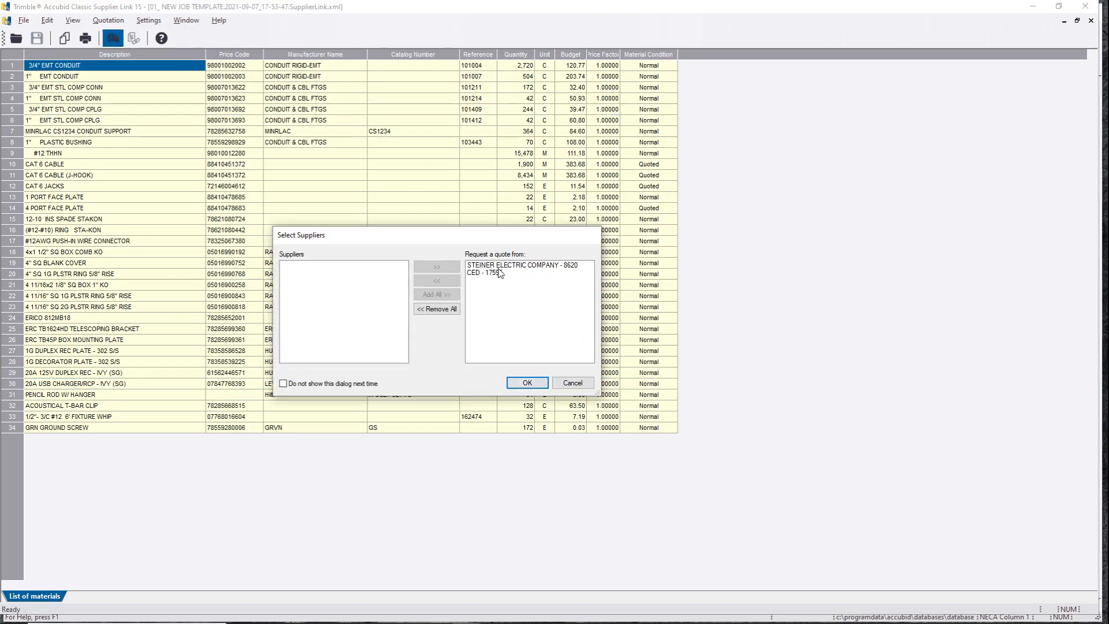
left_click(526, 382)
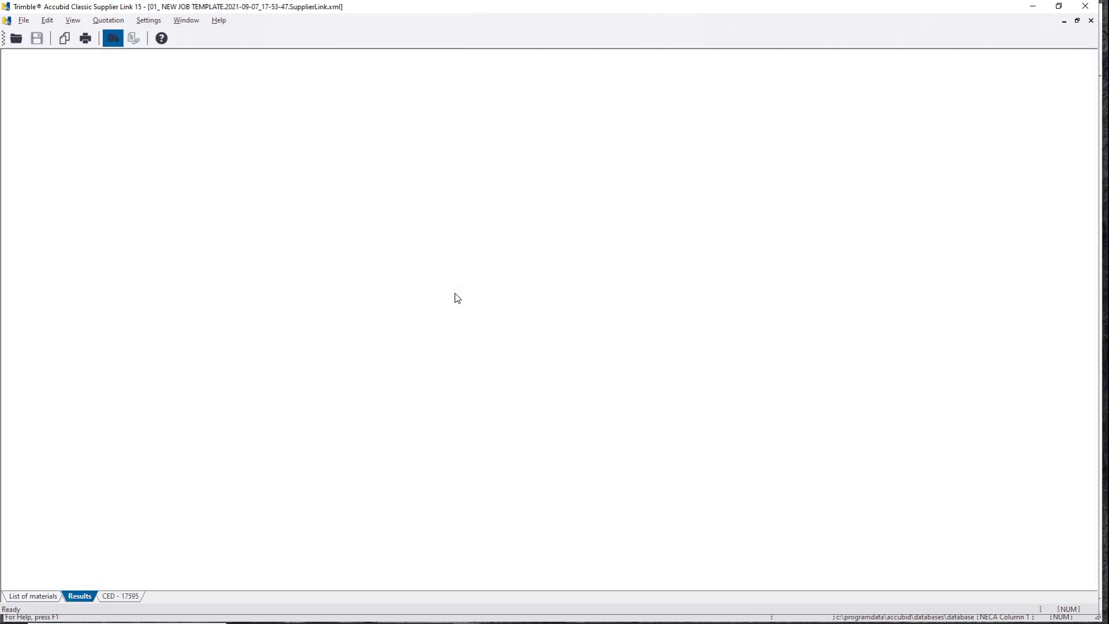
left_click(133, 38)
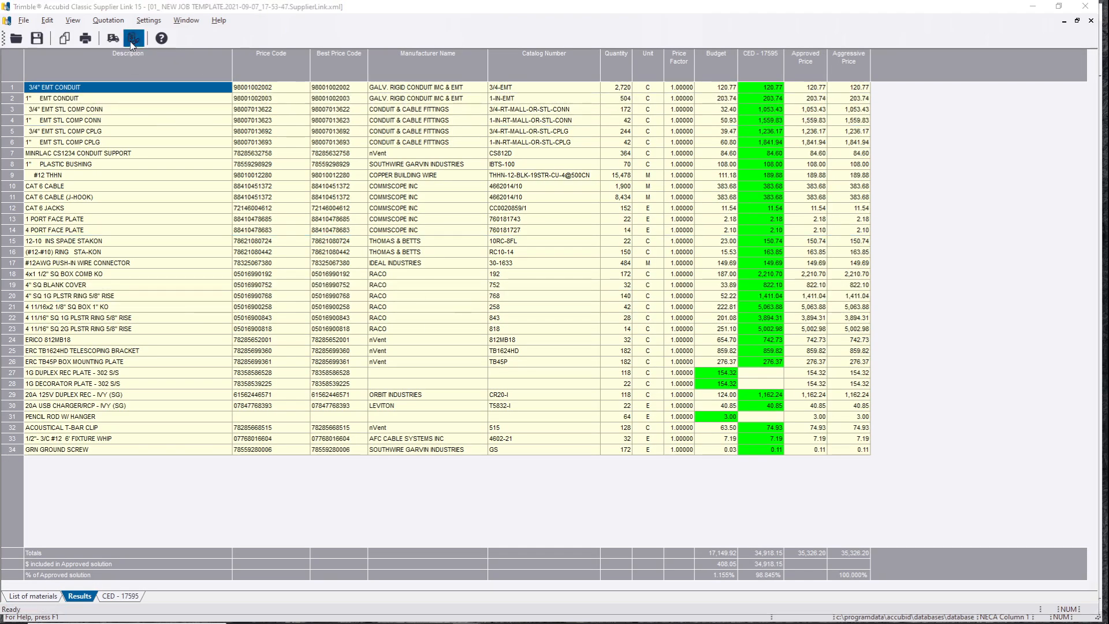
Step: Import the CED quote updating all fields, then check the mounting plate and spade Stakon prices
left_click(133, 38)
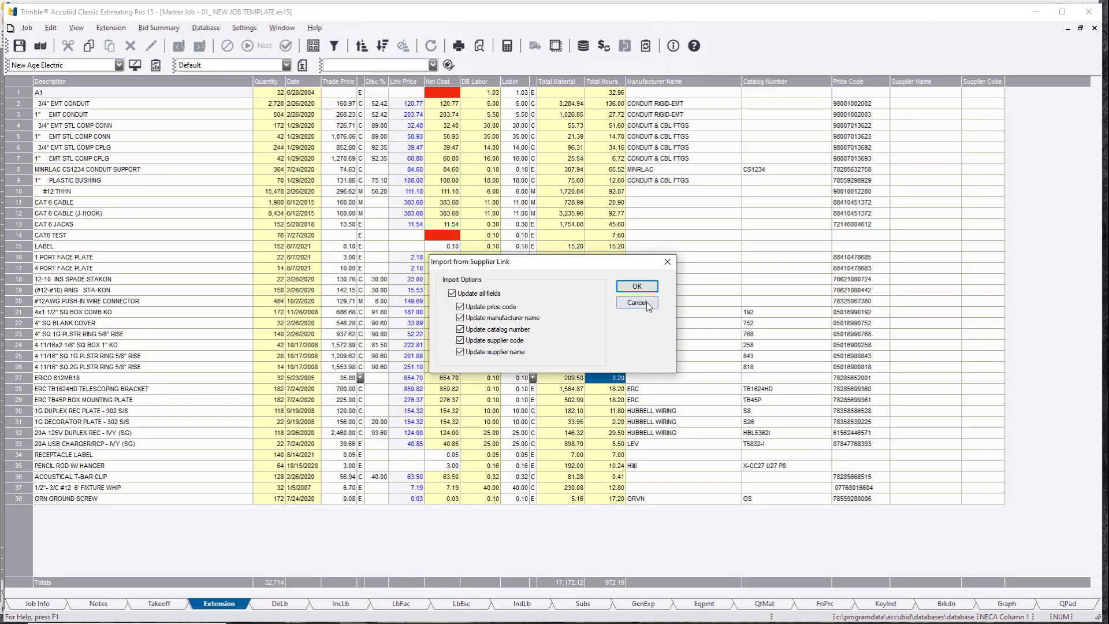
left_click(634, 286)
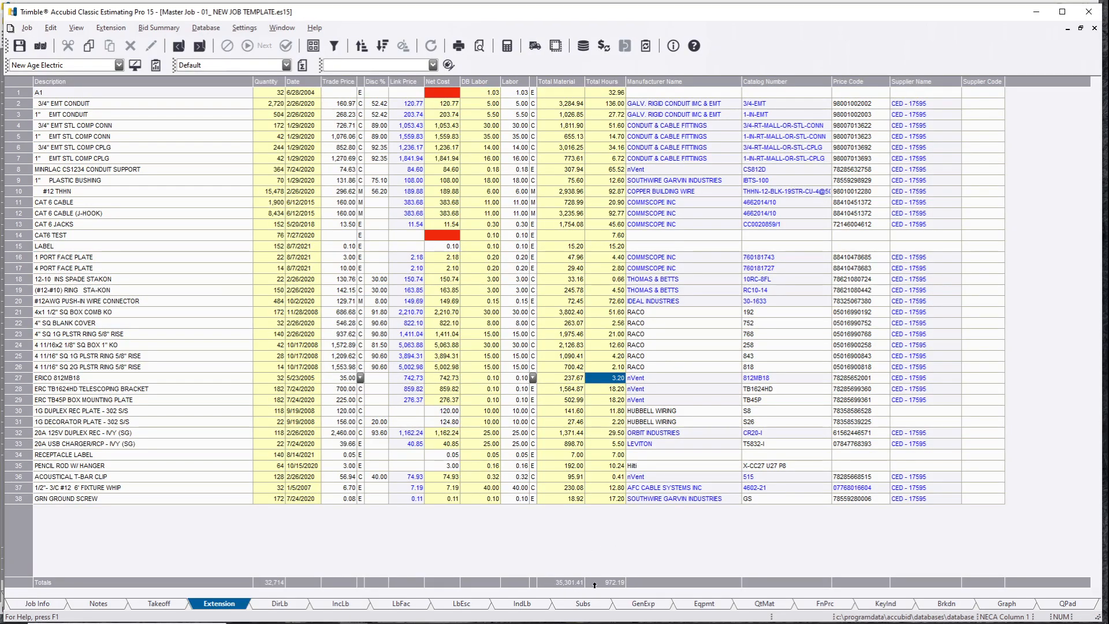
mouse_move(573, 576)
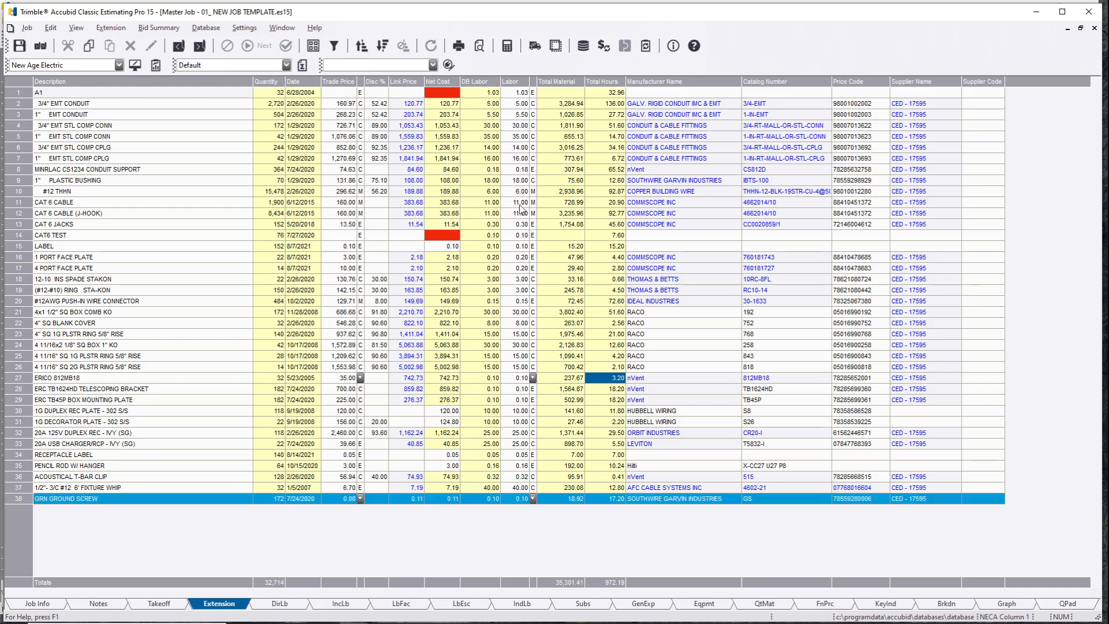
left_click(106, 279)
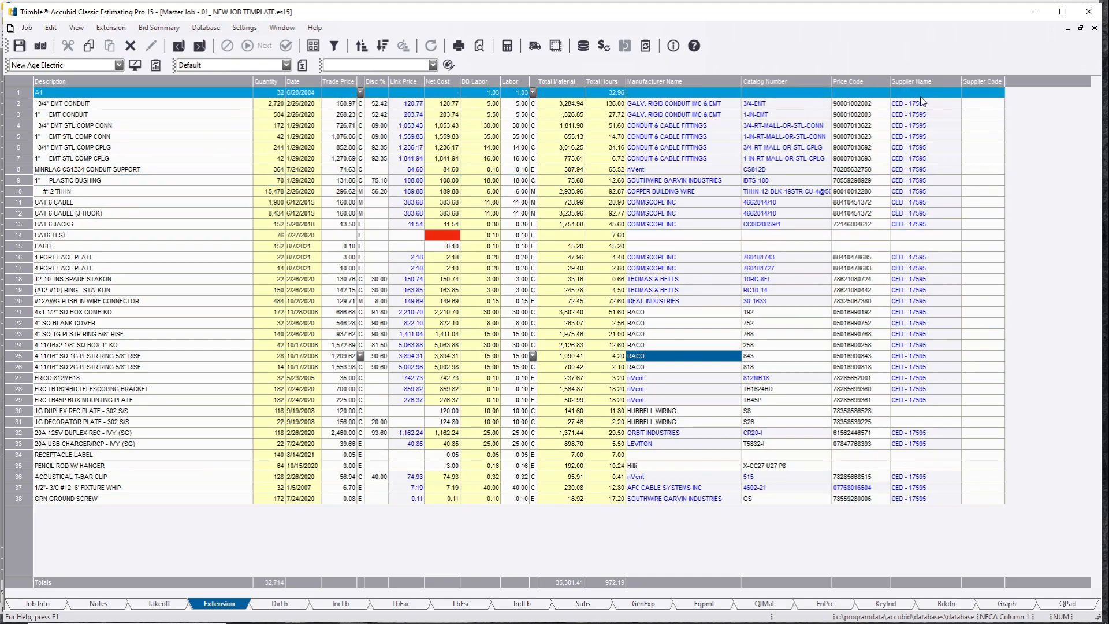
left_click(85, 400)
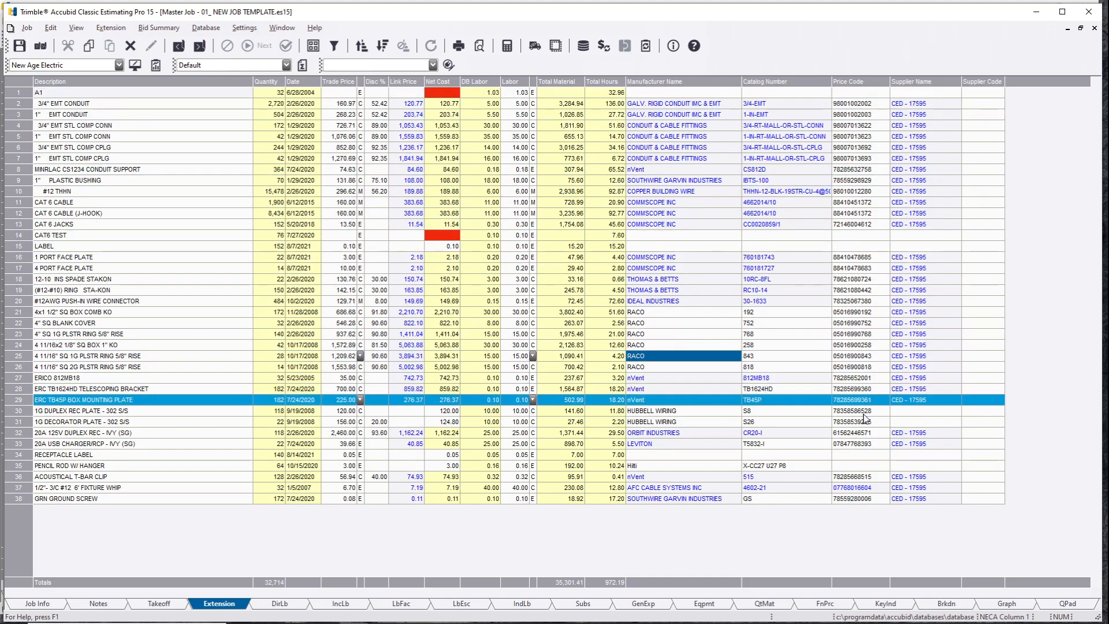
left_click(106, 278)
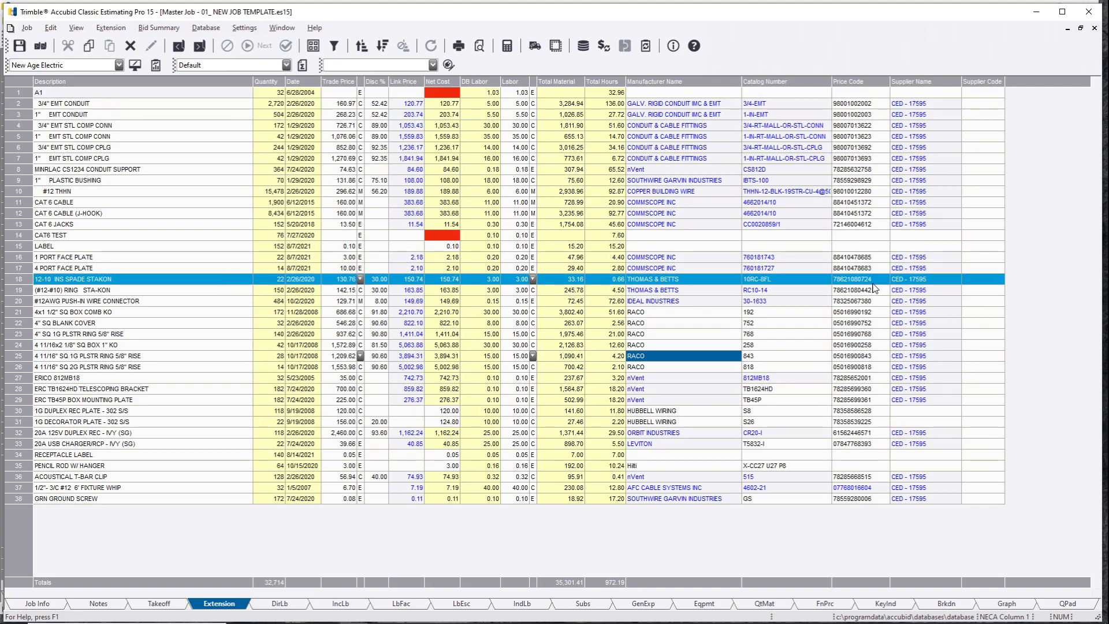